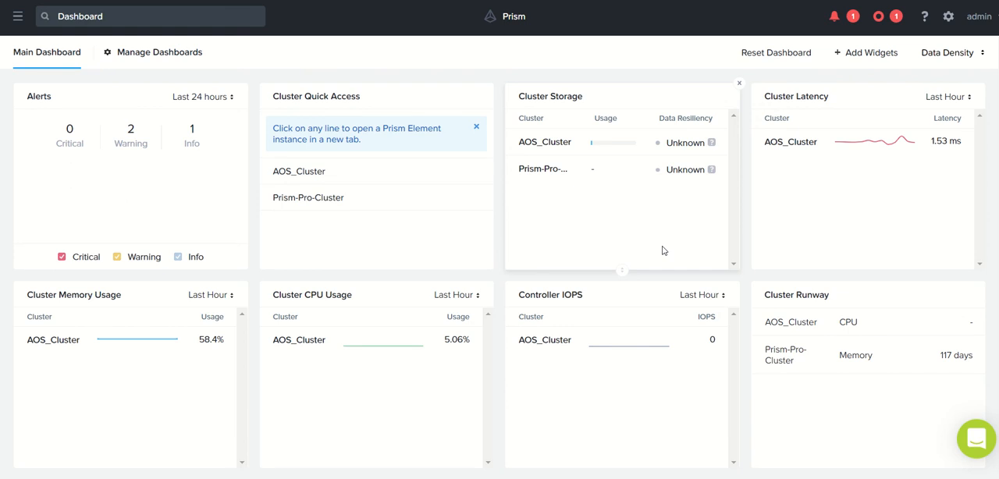
mouse_move(566, 147)
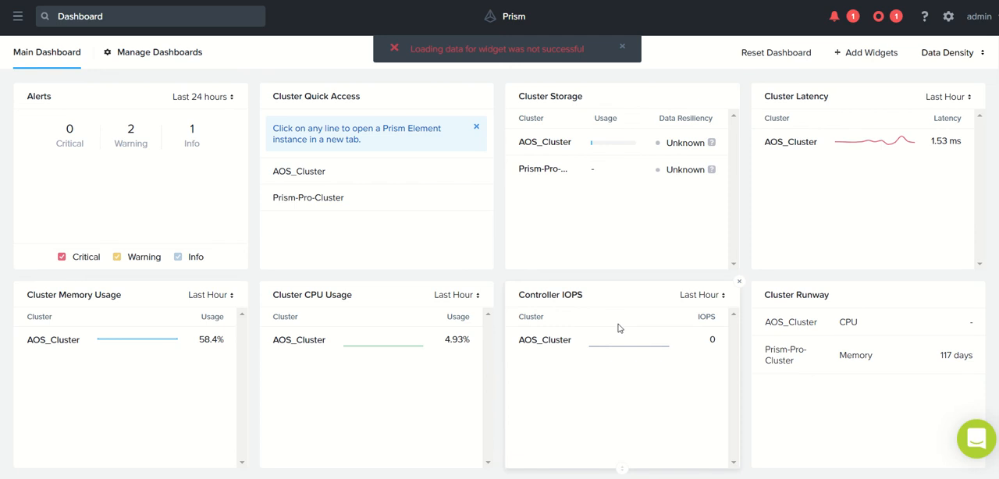
Step: Open Settings on the Upgrade Prism Central page showing pc.2021.9.0.4 upgraded
left_click(623, 46)
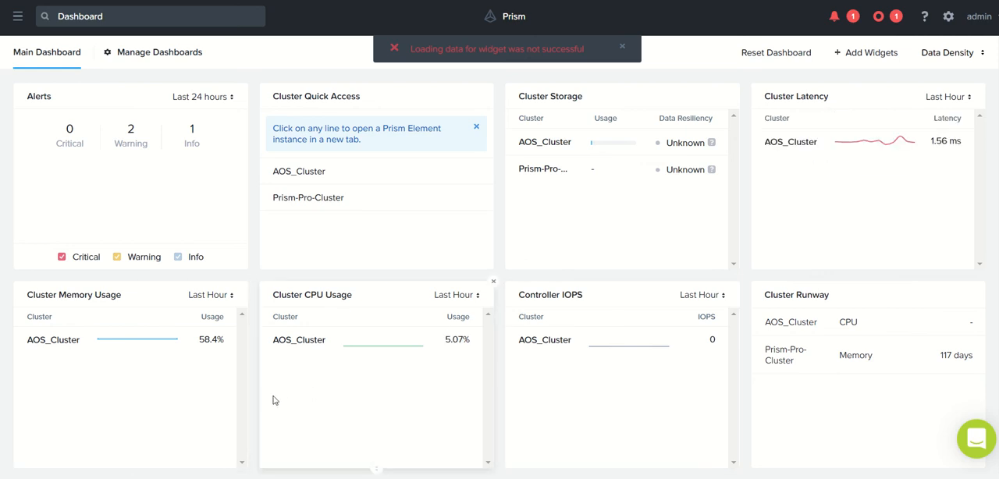
left_click(622, 46)
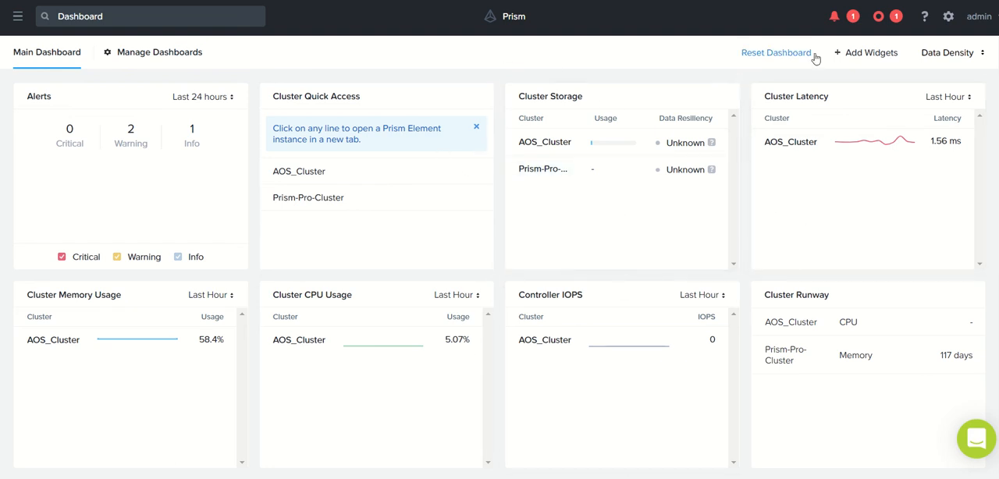
mouse_move(788, 73)
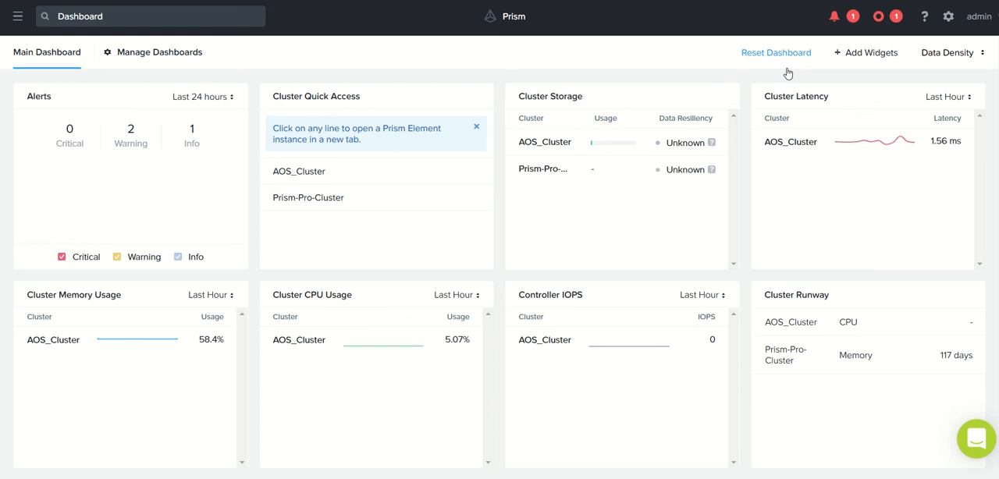
mouse_move(949, 16)
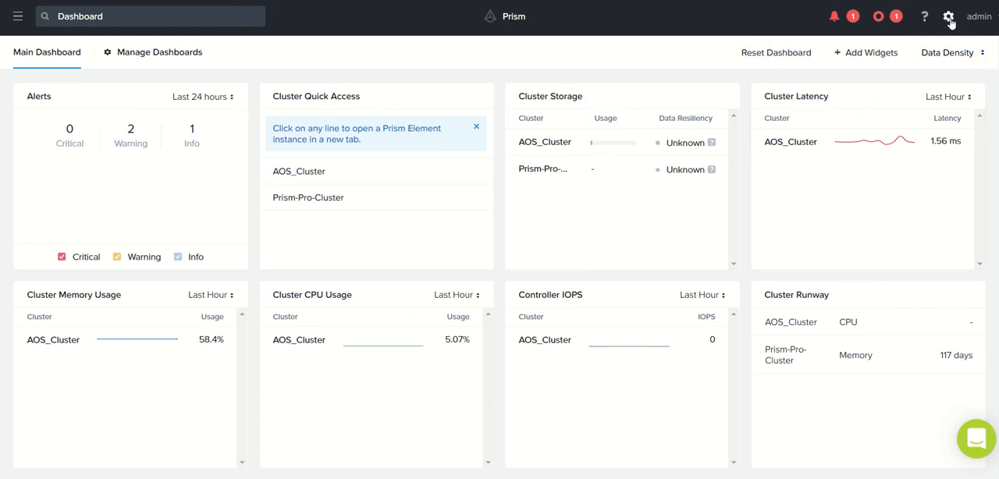
left_click(949, 16)
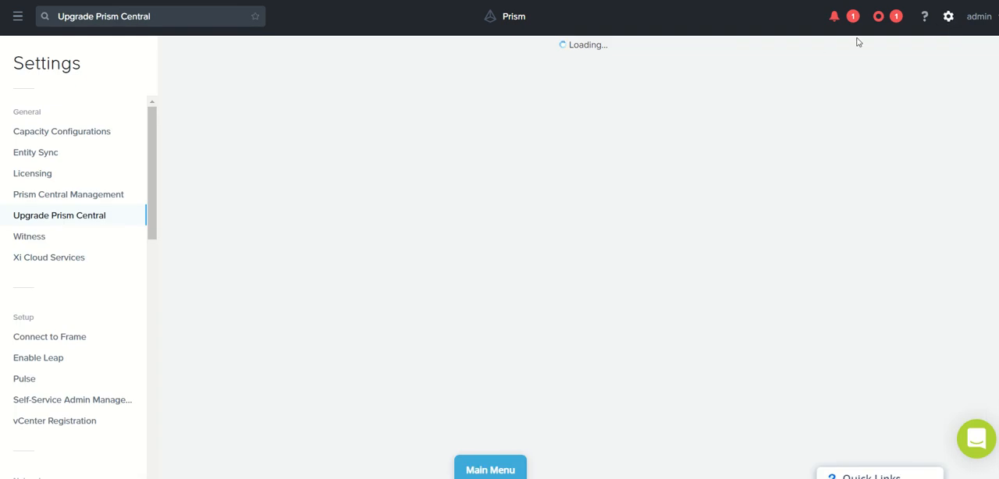
mouse_move(367, 145)
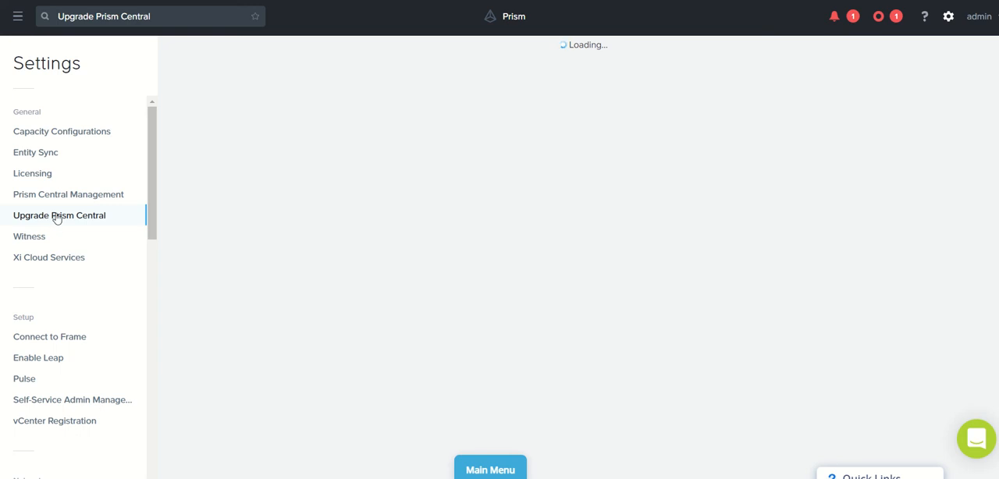
mouse_move(78, 229)
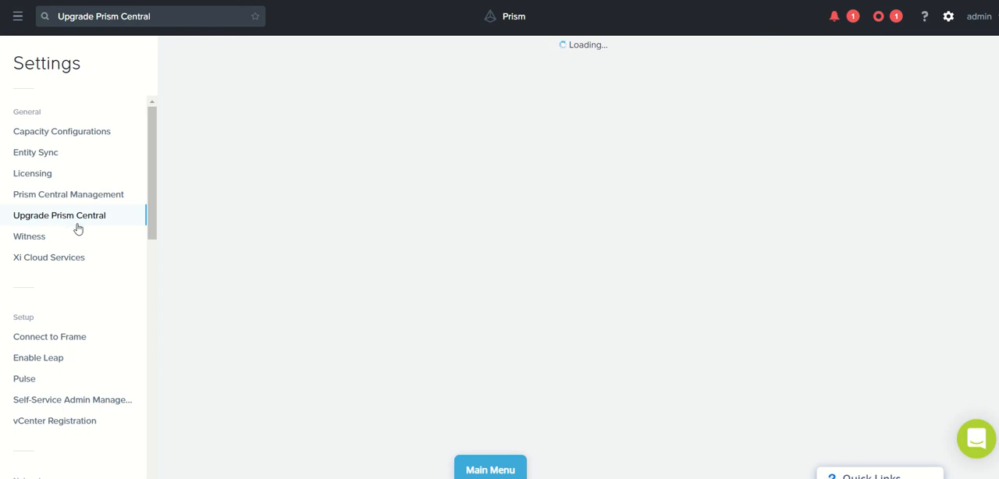
mouse_move(70, 217)
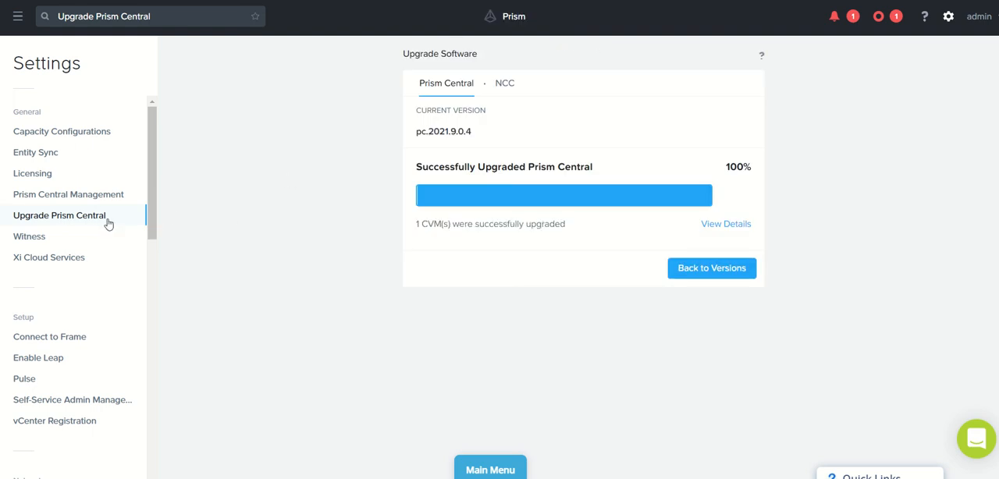
mouse_move(74, 220)
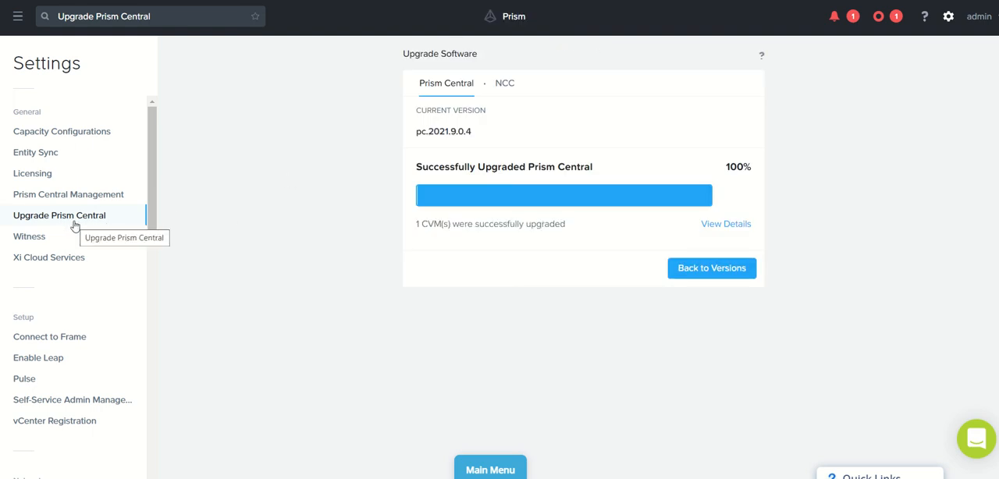
mouse_move(479, 90)
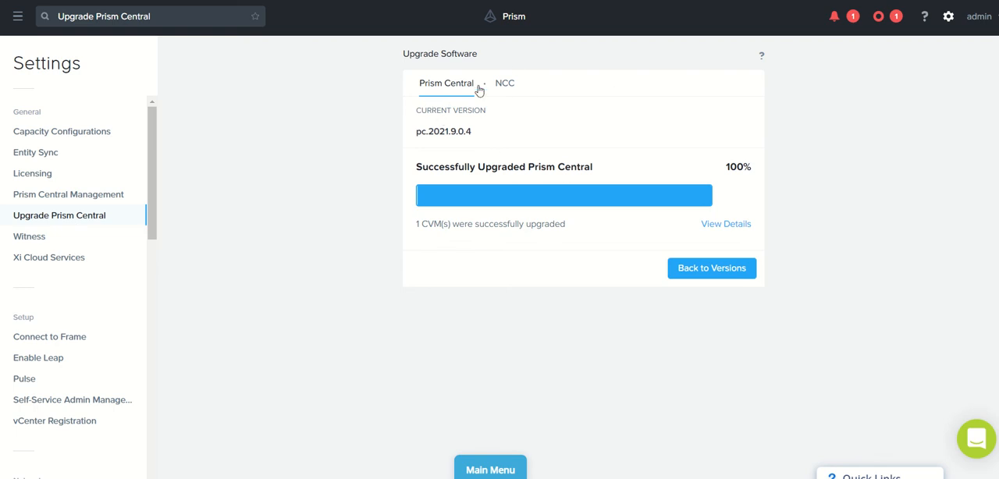
mouse_move(569, 109)
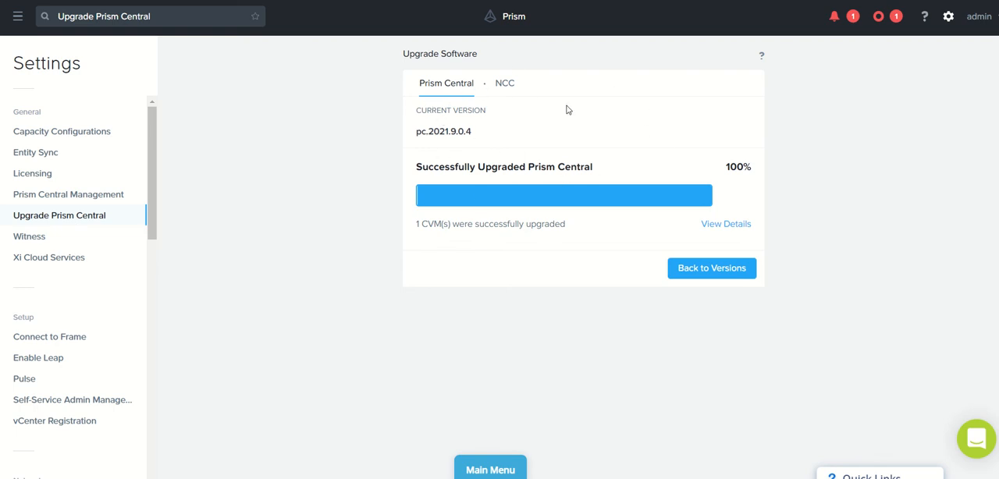
mouse_move(677, 242)
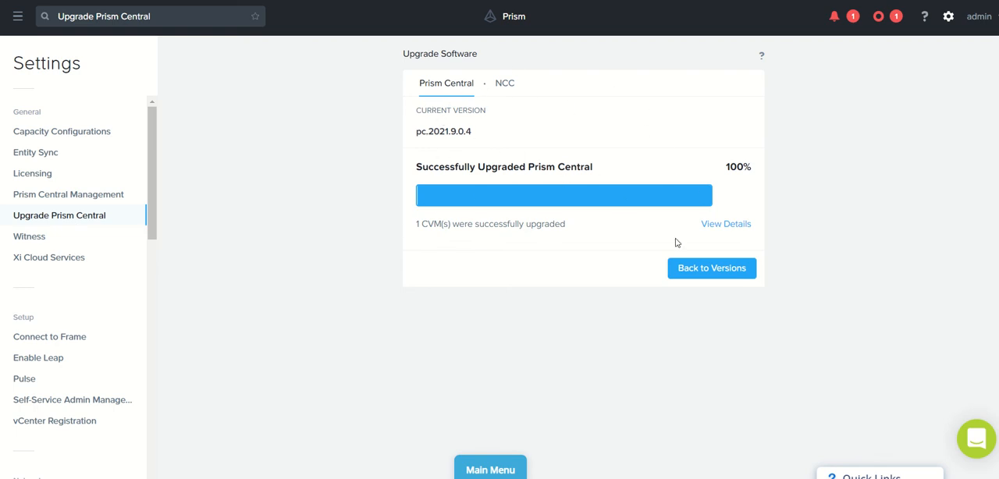
mouse_move(463, 183)
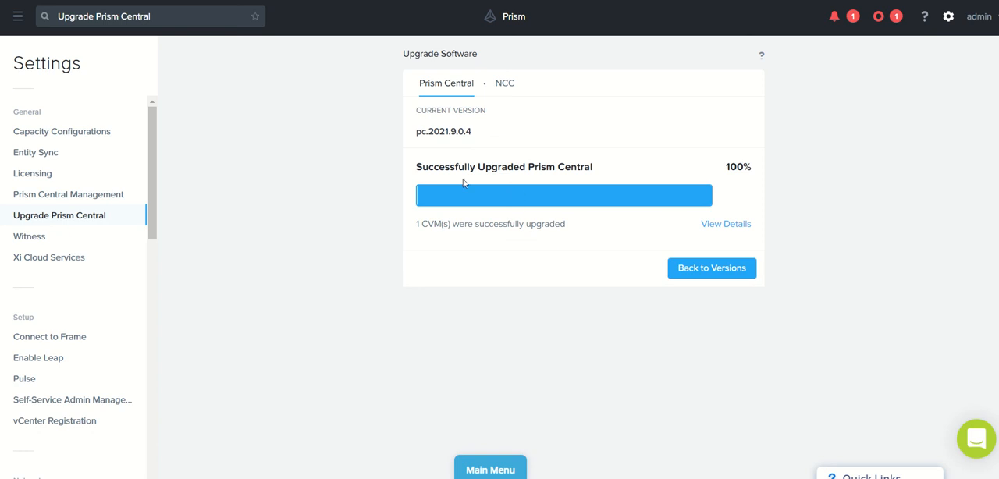
mouse_move(503, 150)
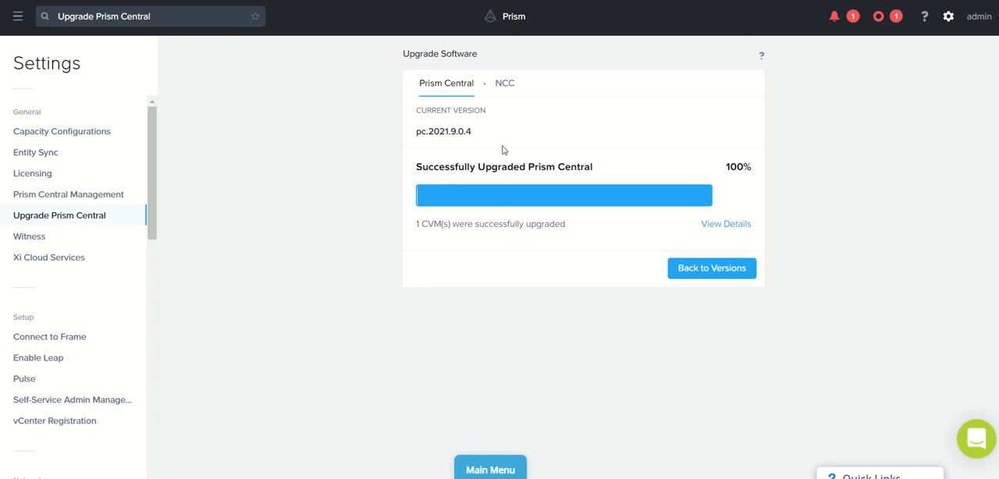
mouse_move(505, 83)
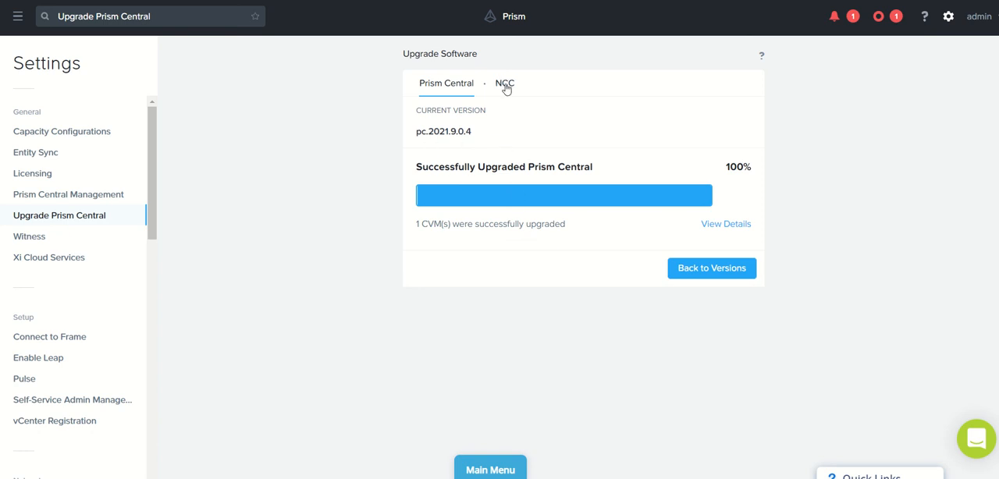
Step: Switch to the NCC tab showing current version 4.3.0 and available 4.4.0
left_click(504, 83)
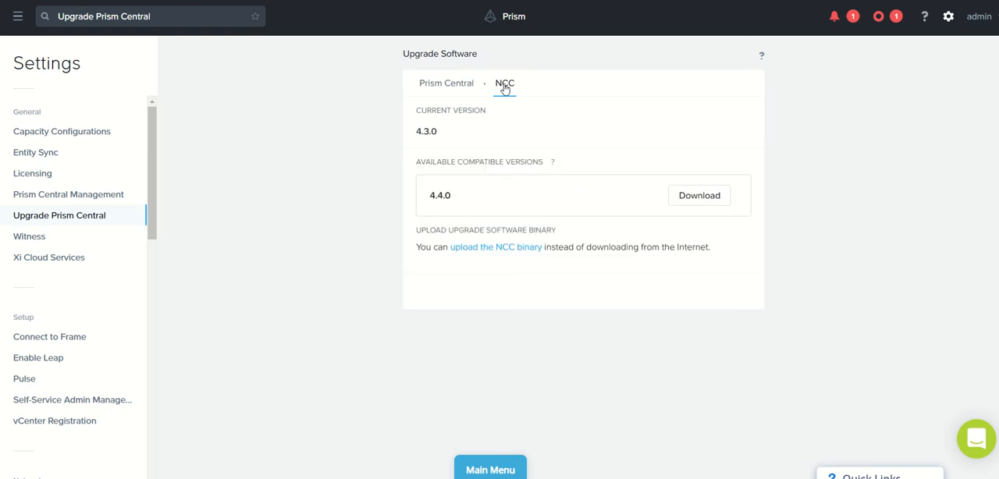
mouse_move(446, 138)
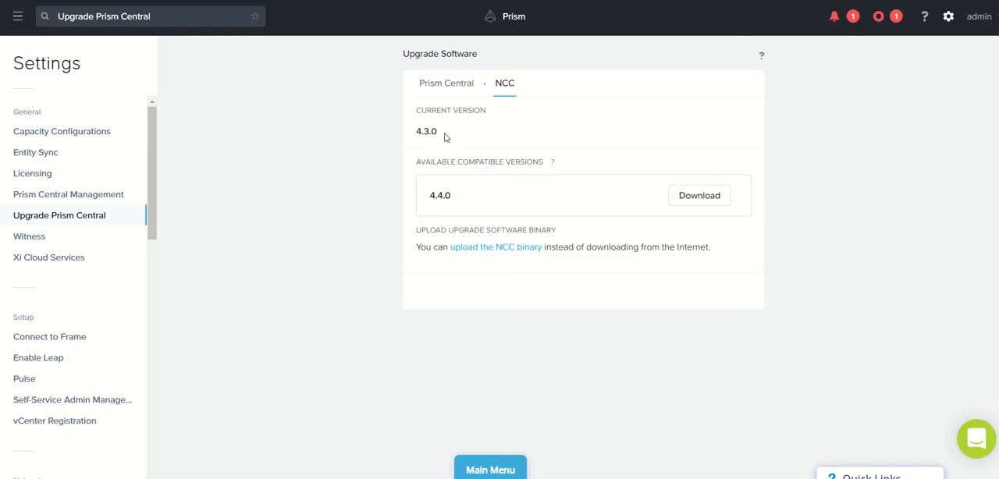
mouse_move(456, 123)
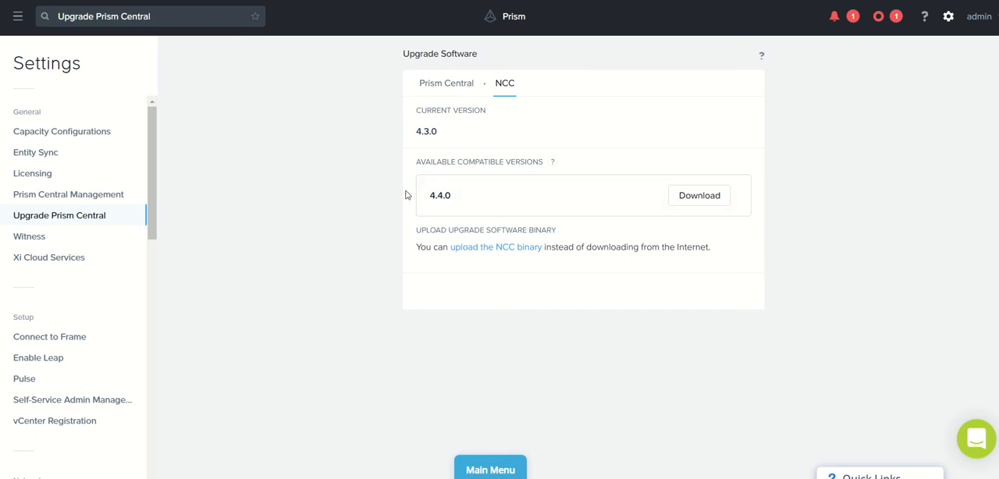
mouse_move(458, 196)
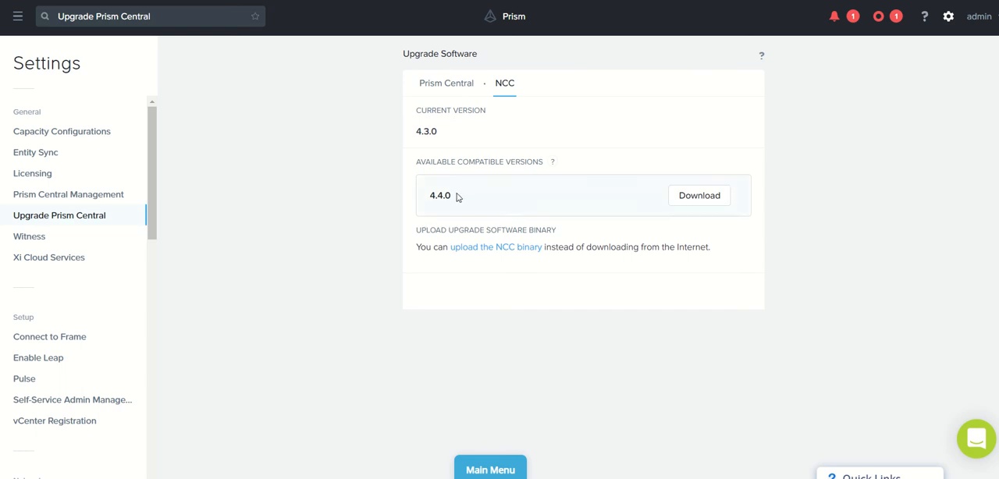
mouse_move(514, 214)
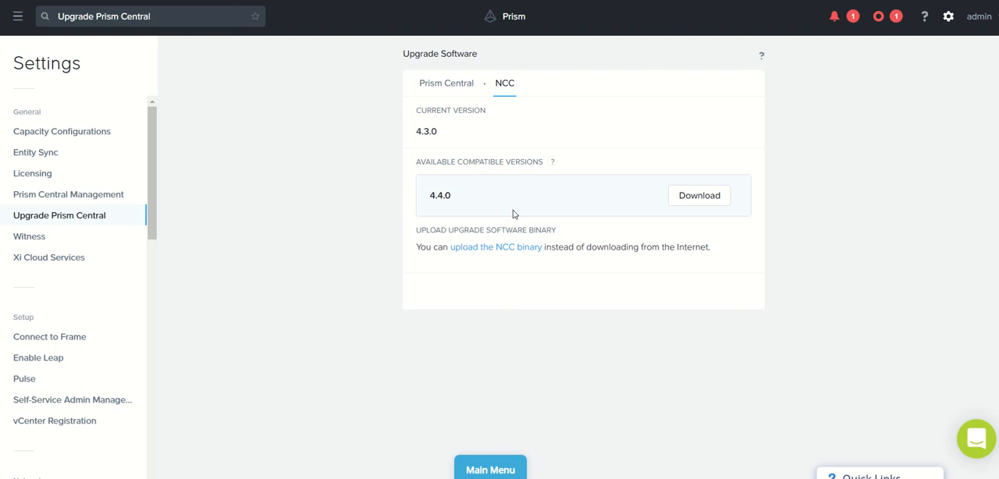
mouse_move(788, 142)
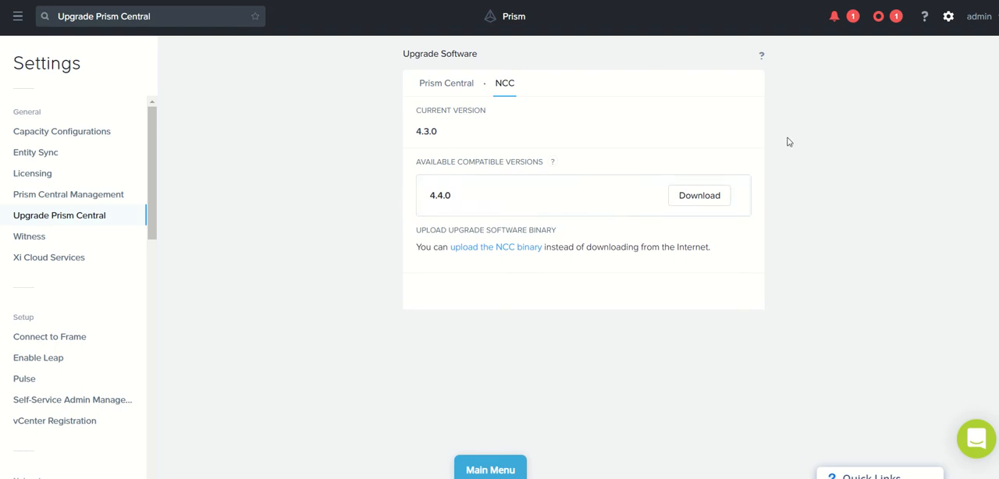
mouse_move(511, 184)
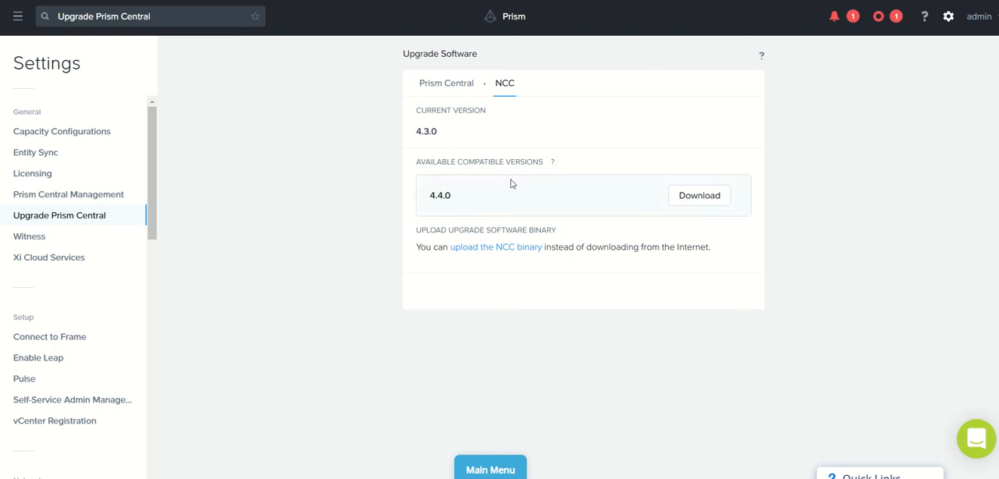
mouse_move(459, 264)
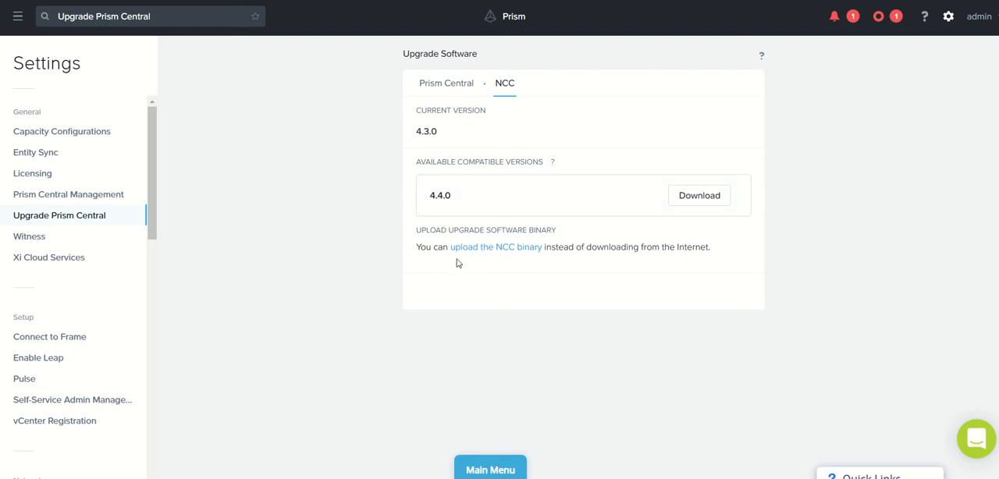
mouse_move(446, 271)
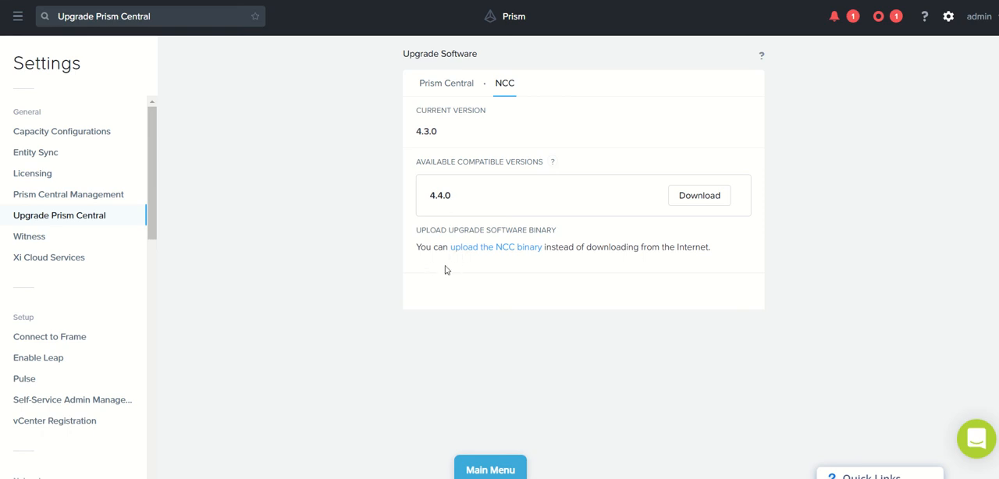
mouse_move(435, 274)
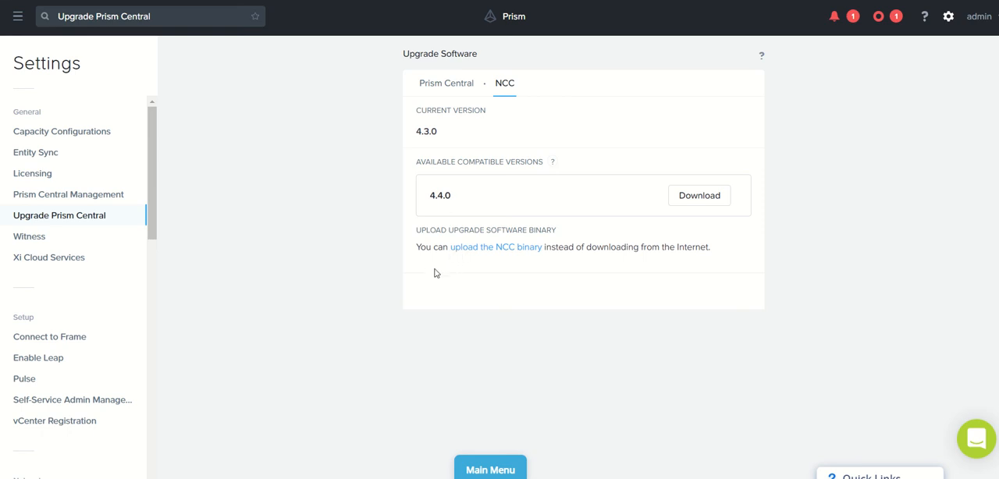
mouse_move(479, 255)
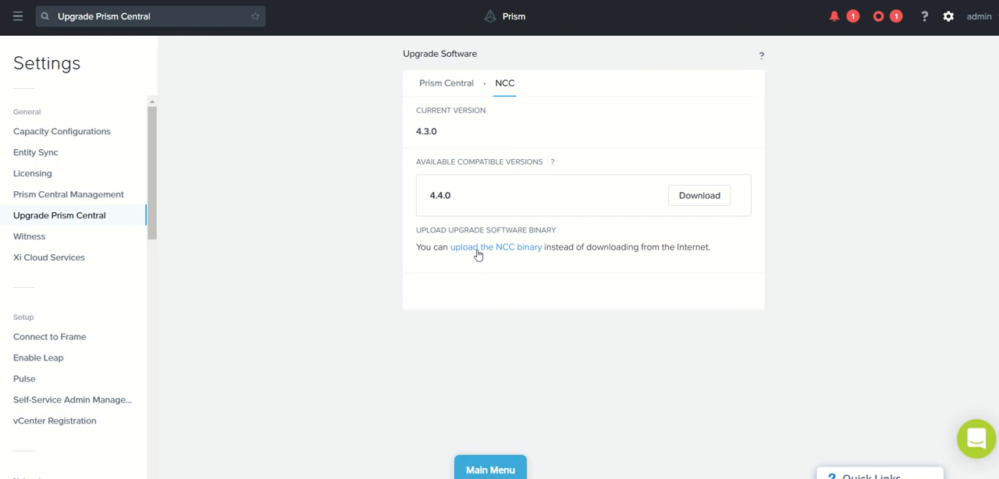
mouse_move(527, 257)
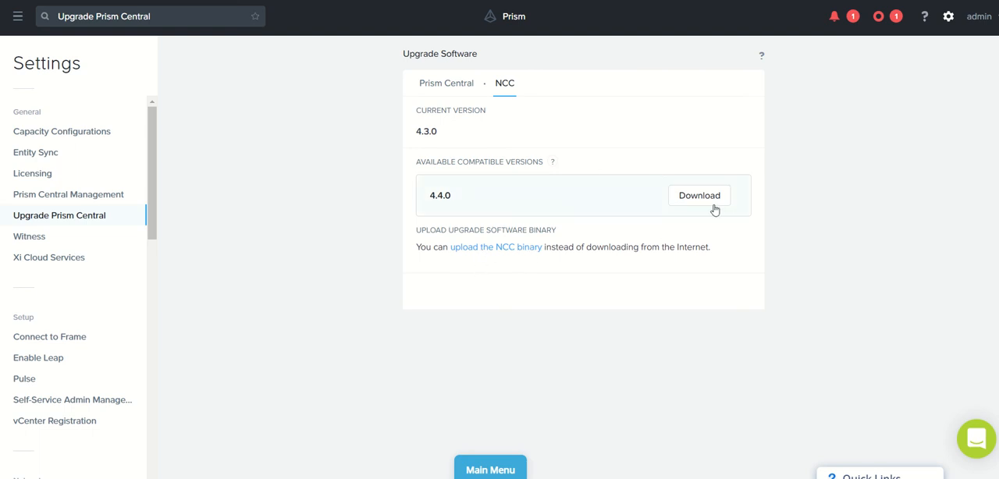
mouse_move(655, 206)
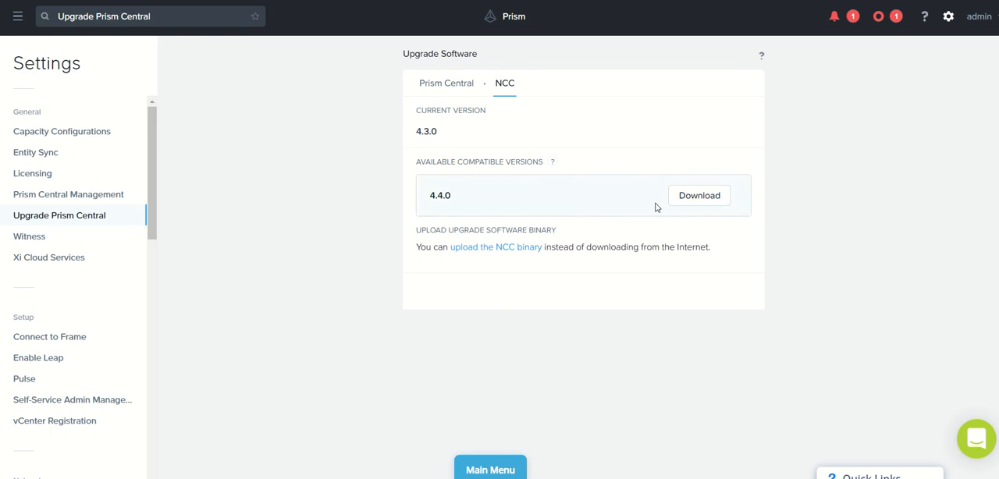
mouse_move(734, 157)
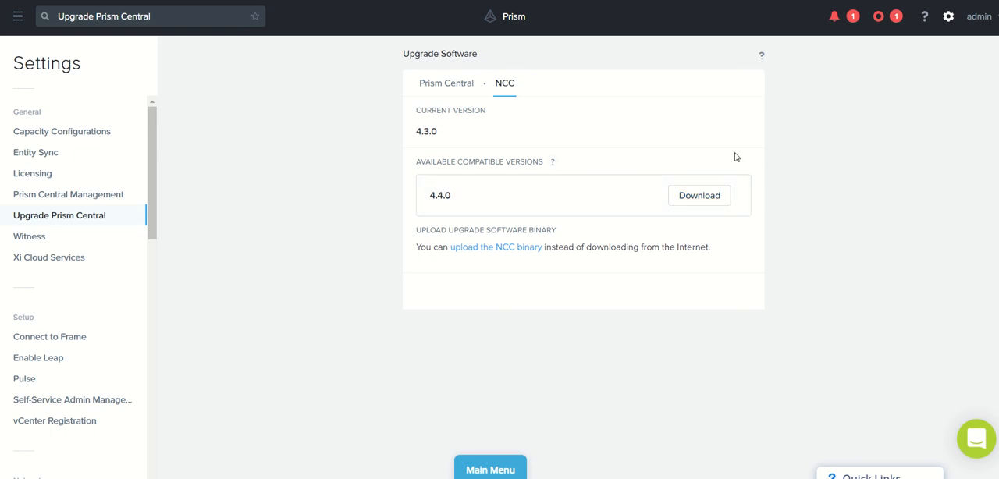
mouse_move(652, 192)
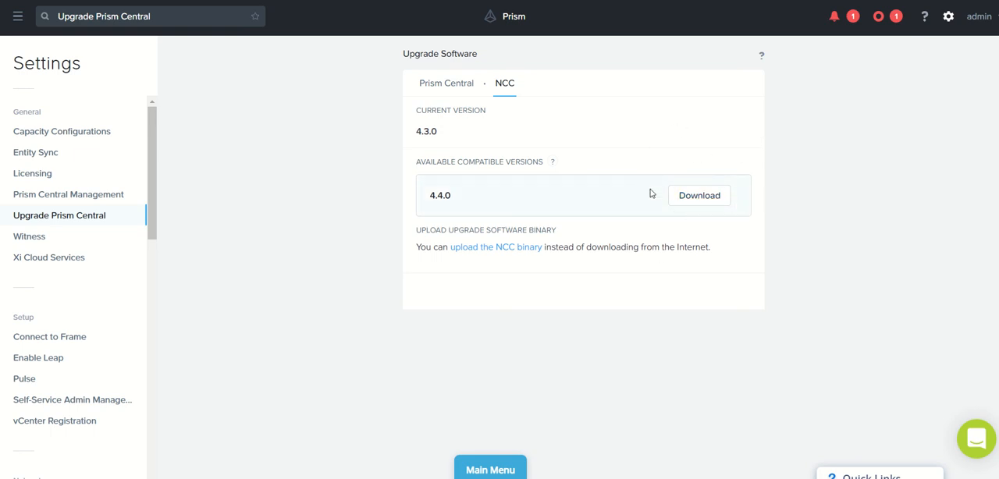
Step: Download and confirm the NCC 4.4.0 package
left_click(699, 196)
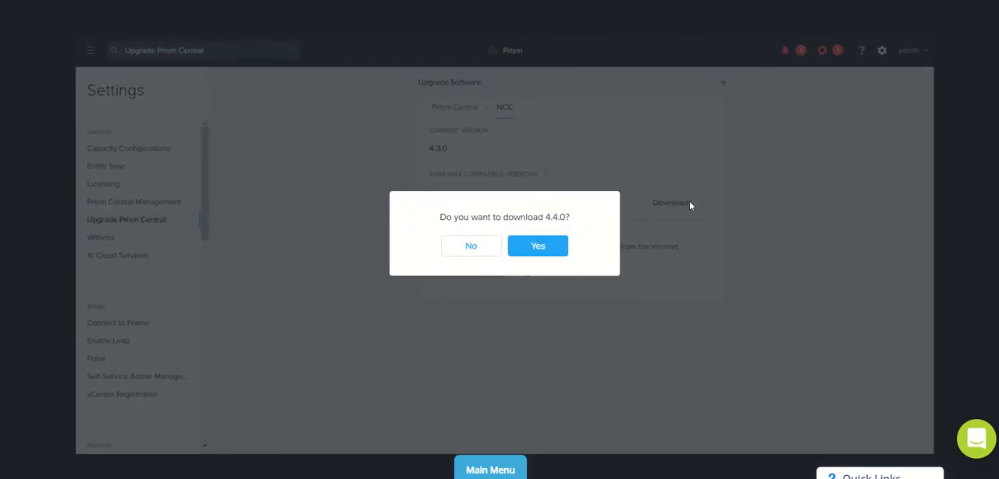
mouse_move(538, 246)
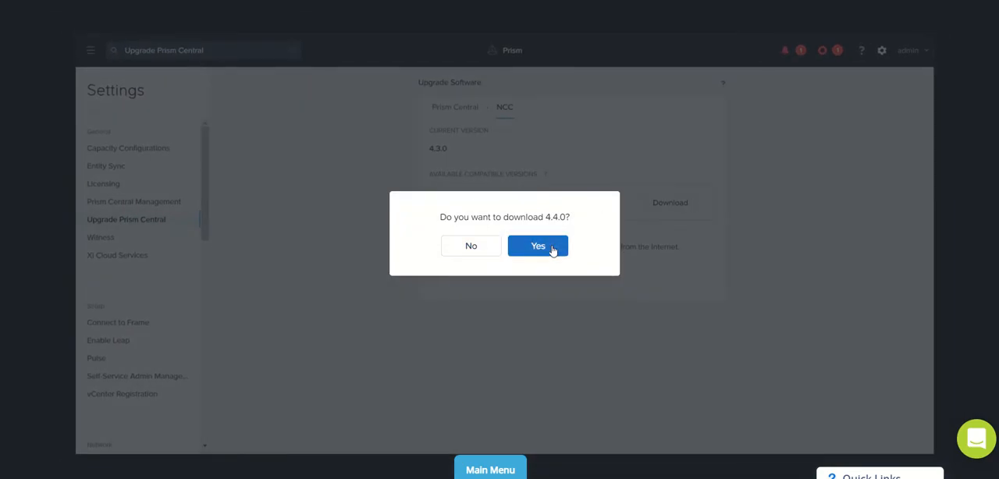
left_click(538, 246)
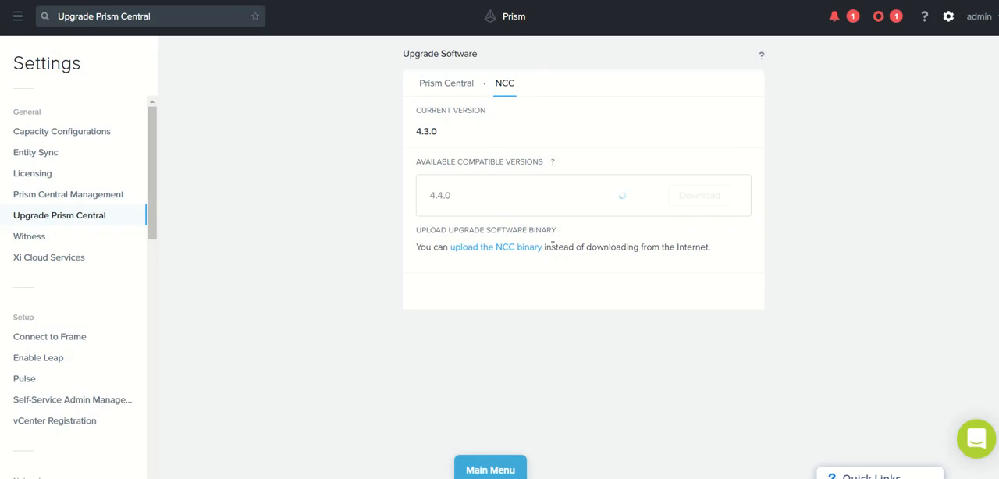
left_click(698, 195)
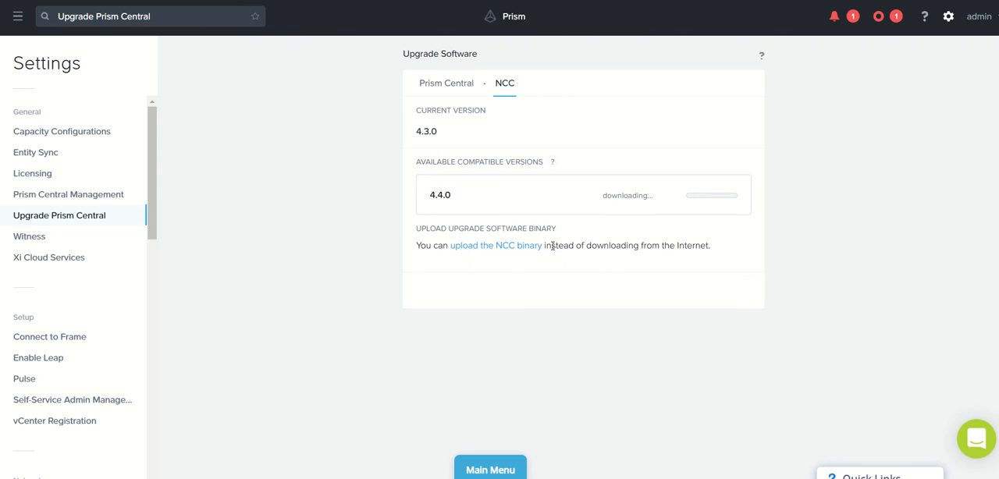
mouse_move(488, 213)
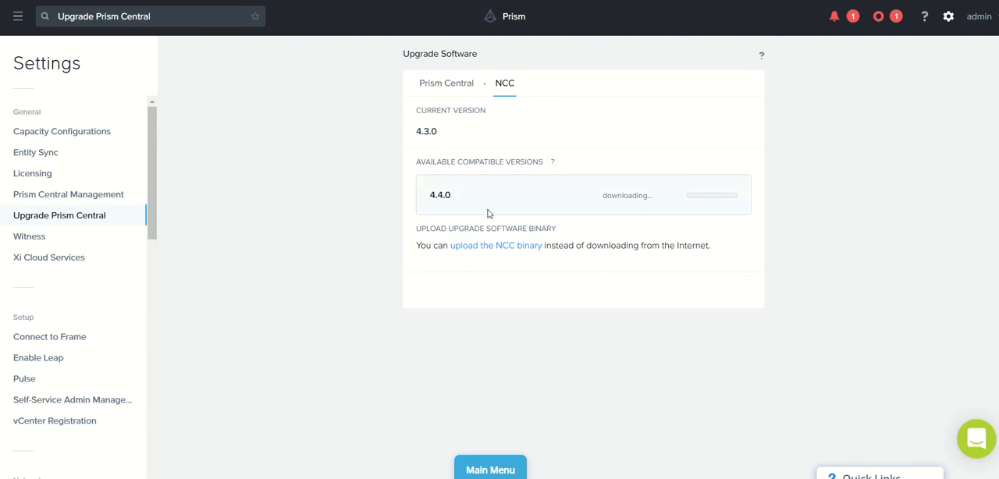
mouse_move(324, 158)
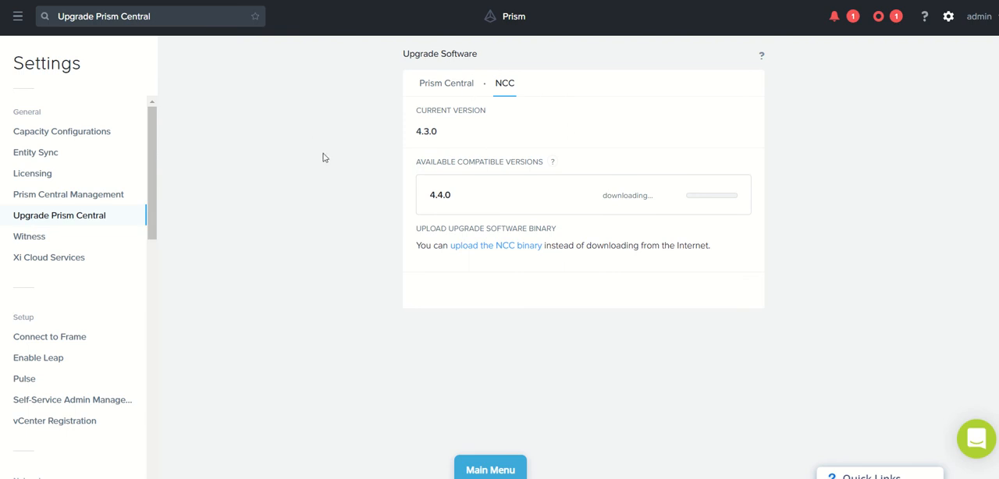
mouse_move(332, 132)
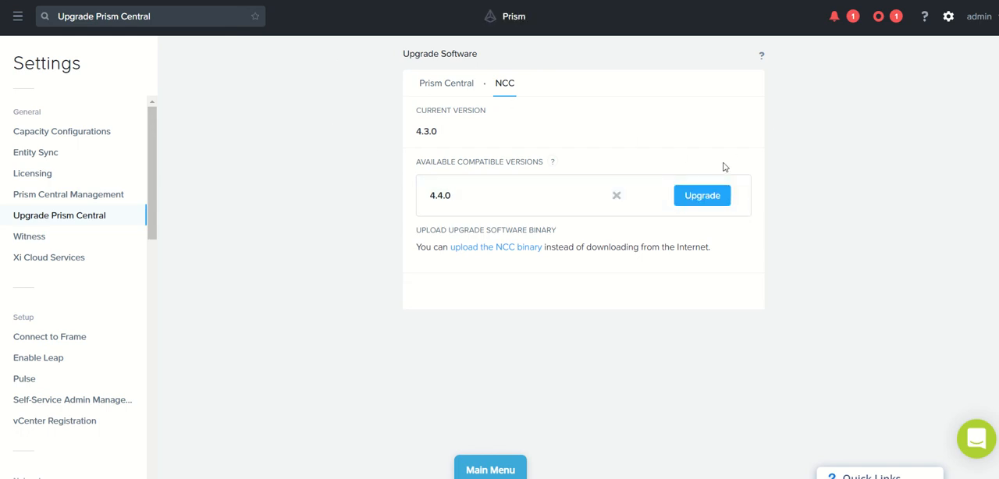
mouse_move(701, 196)
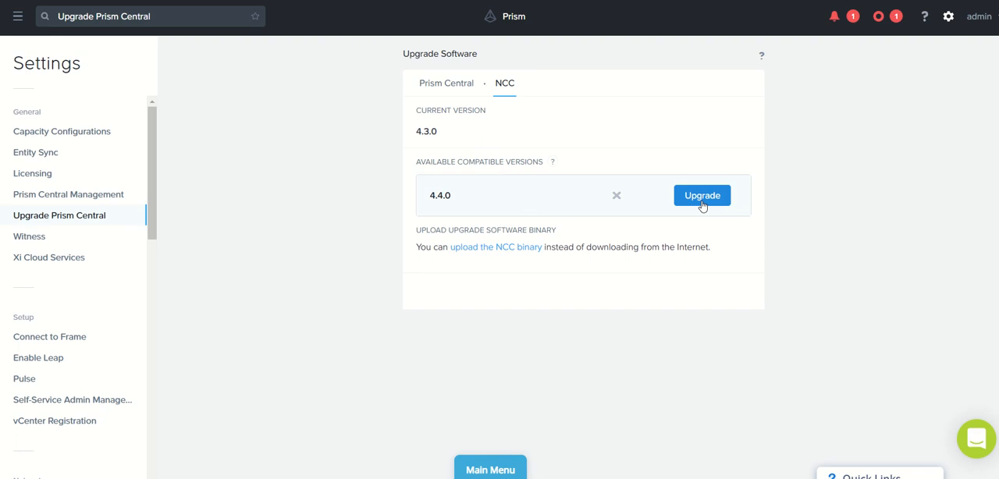
Step: Start and confirm the NCC upgrade to version 4.4.0
left_click(701, 195)
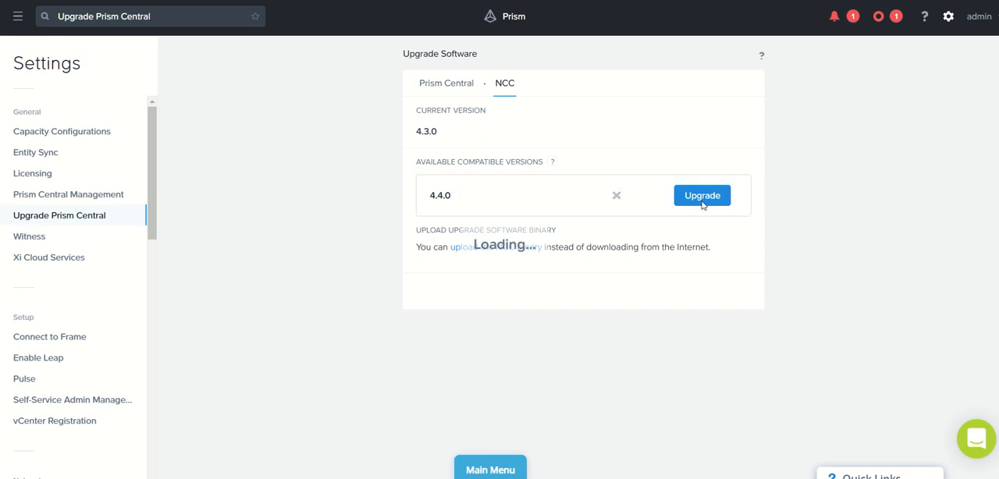
left_click(701, 196)
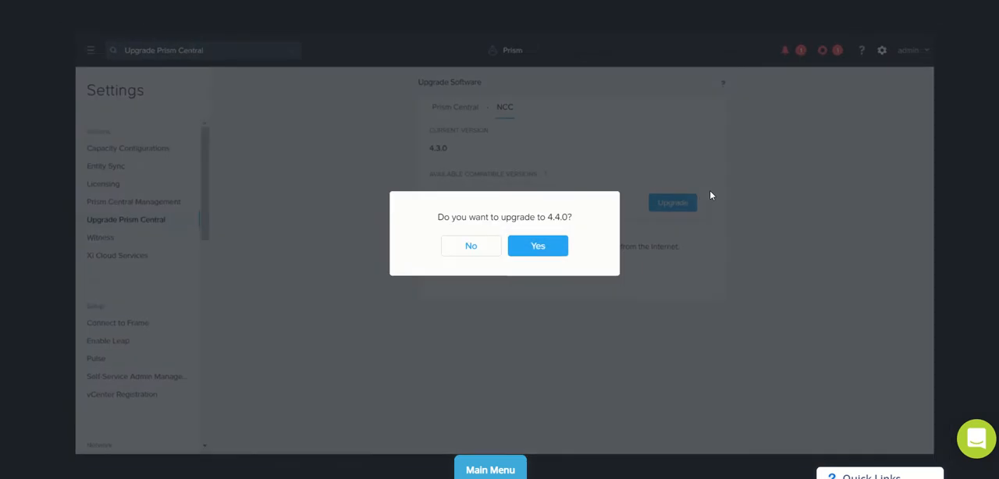
mouse_move(538, 246)
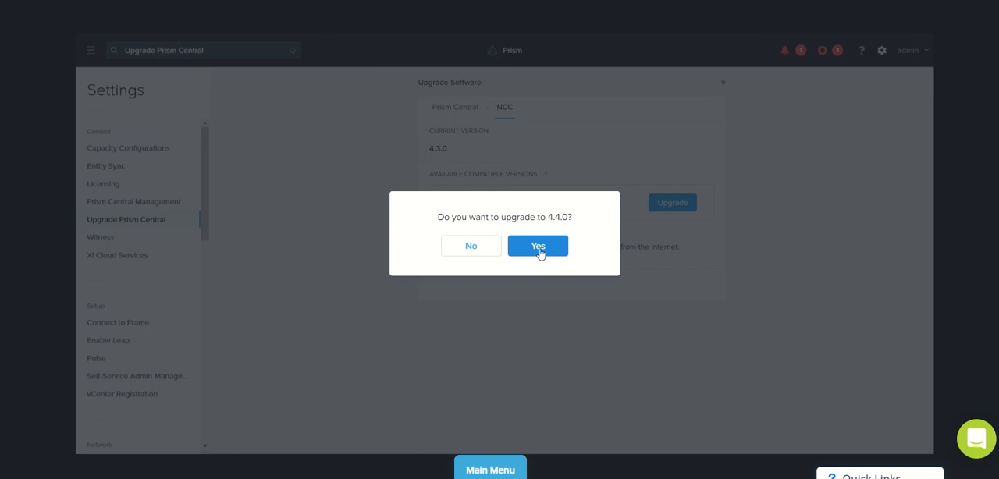
left_click(537, 245)
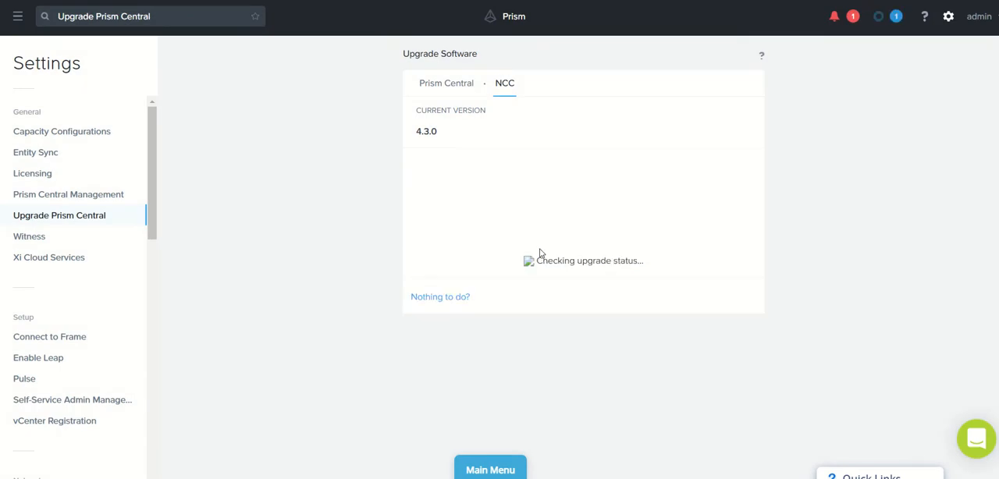
mouse_move(378, 217)
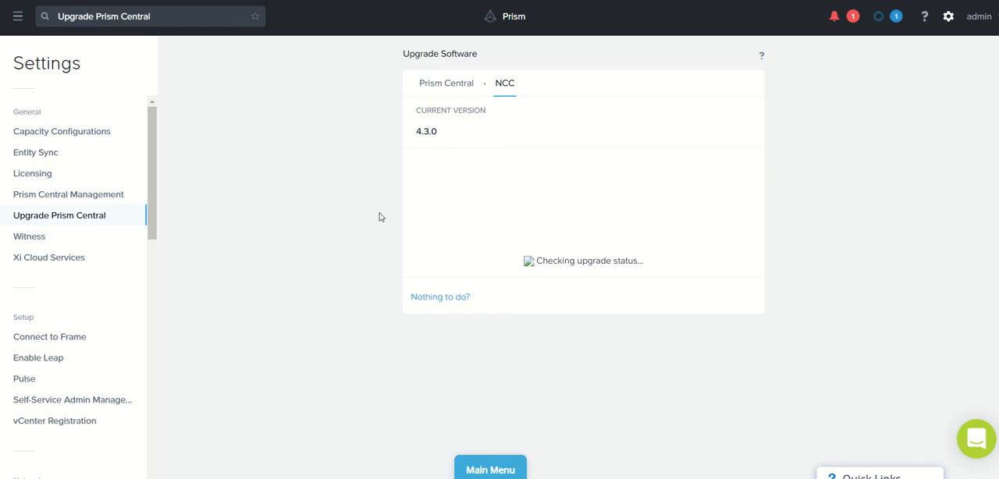
mouse_move(393, 213)
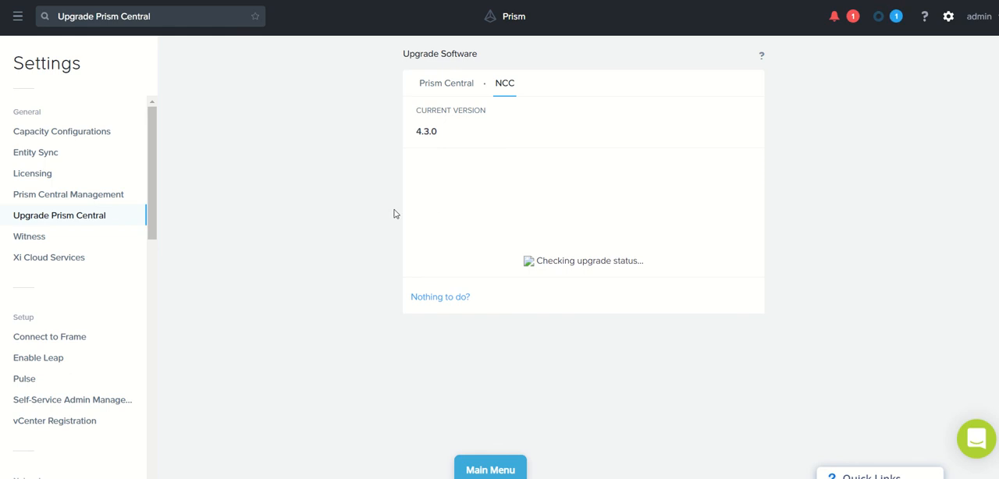
mouse_move(349, 195)
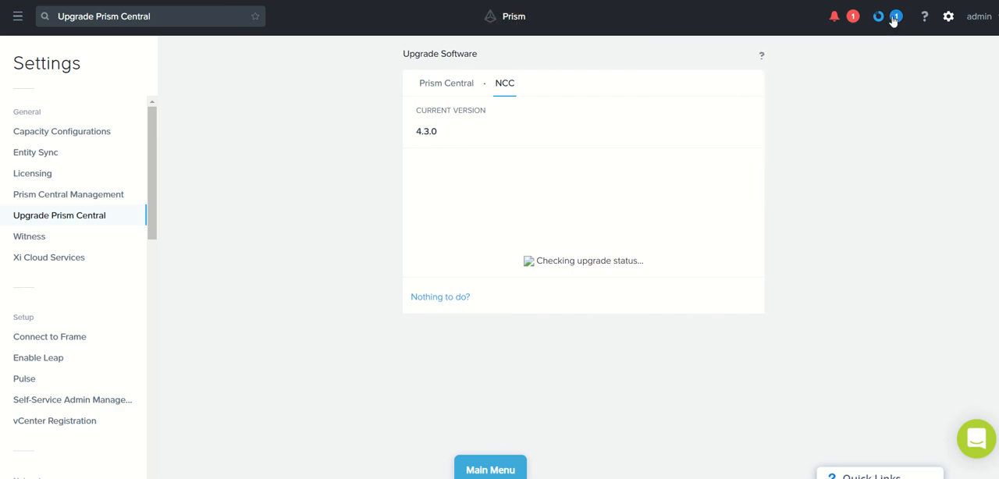
Step: Check Recent Tasks to confirm the Upgrading NCC task reached 100%
left_click(896, 15)
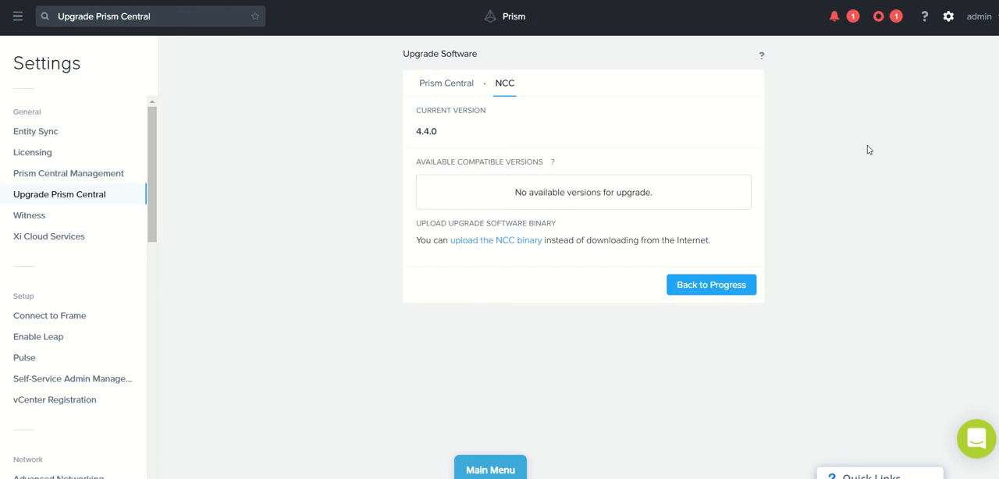
mouse_move(440, 142)
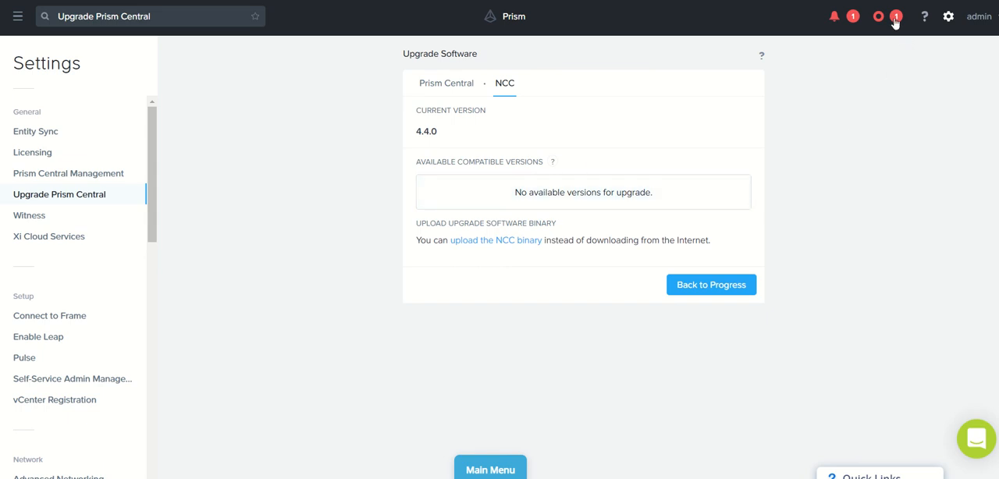
left_click(878, 16)
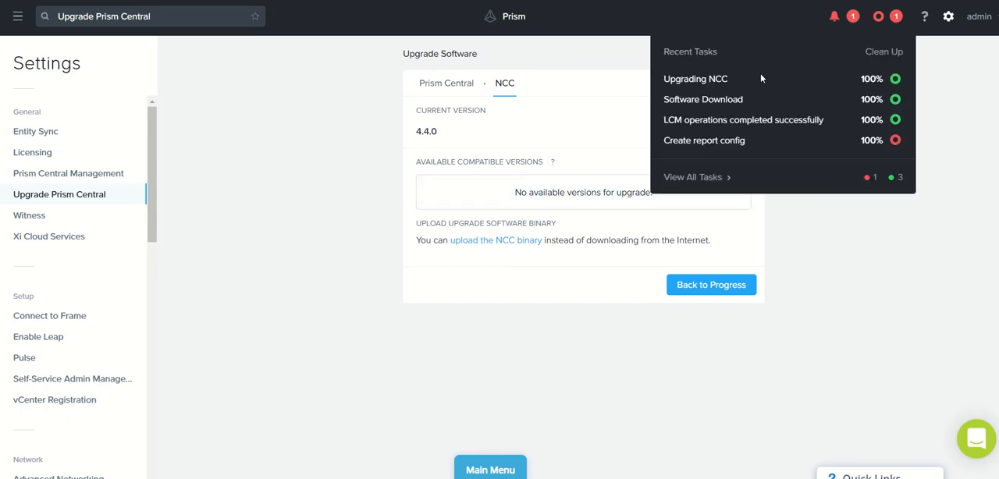
mouse_move(949, 17)
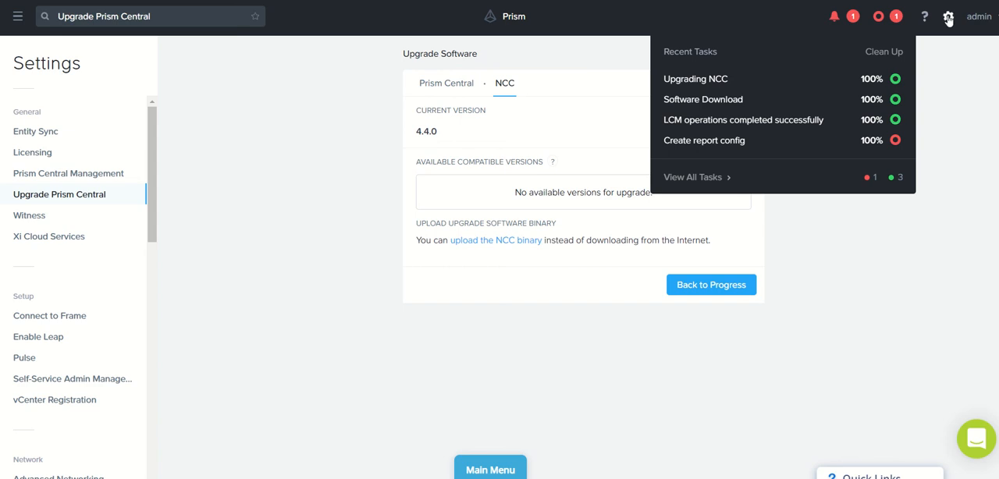
Step: View About Nutanix from the admin menu, confirming NCC 4.4.0 and LCM 2.4.4.1
left_click(978, 15)
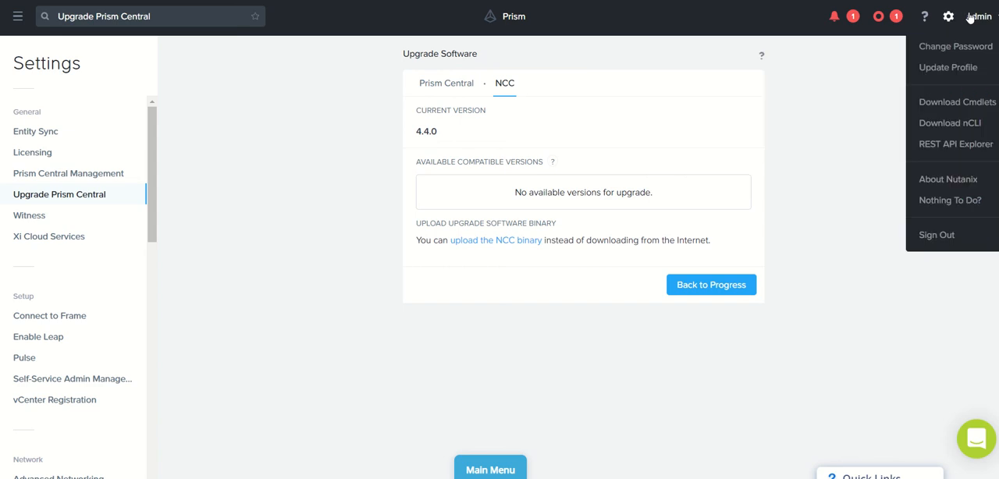
mouse_move(964, 186)
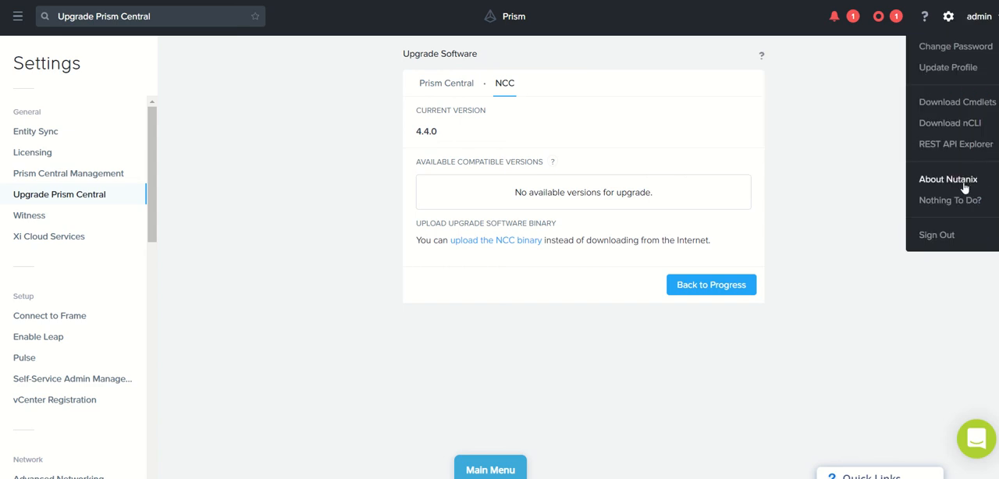
left_click(948, 179)
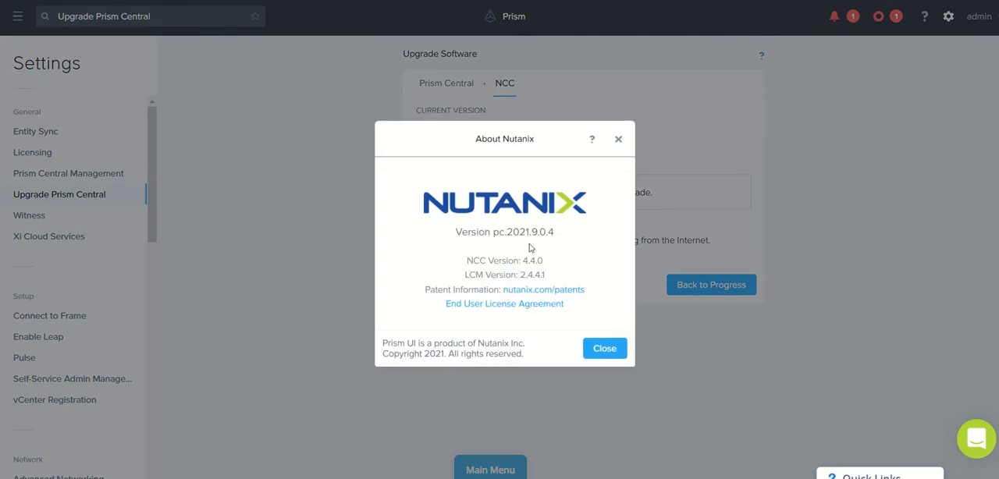
mouse_move(545, 246)
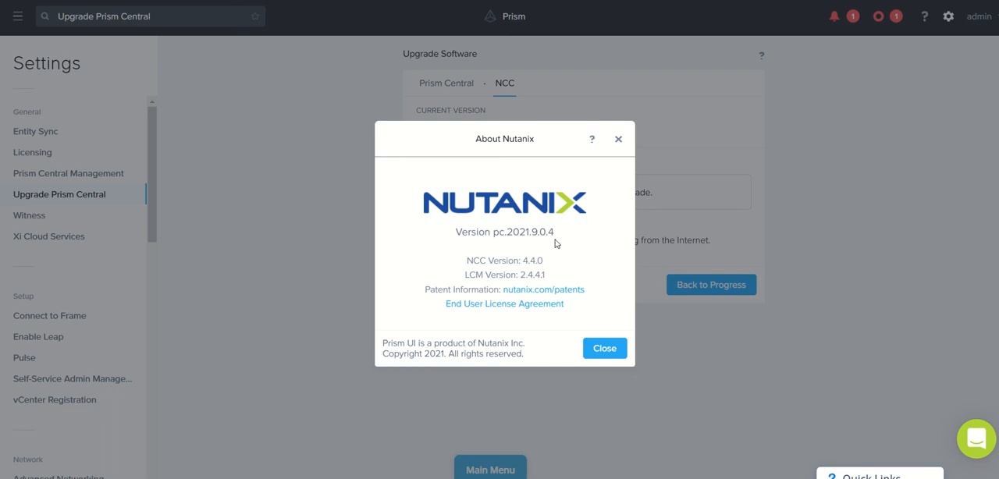
mouse_move(479, 275)
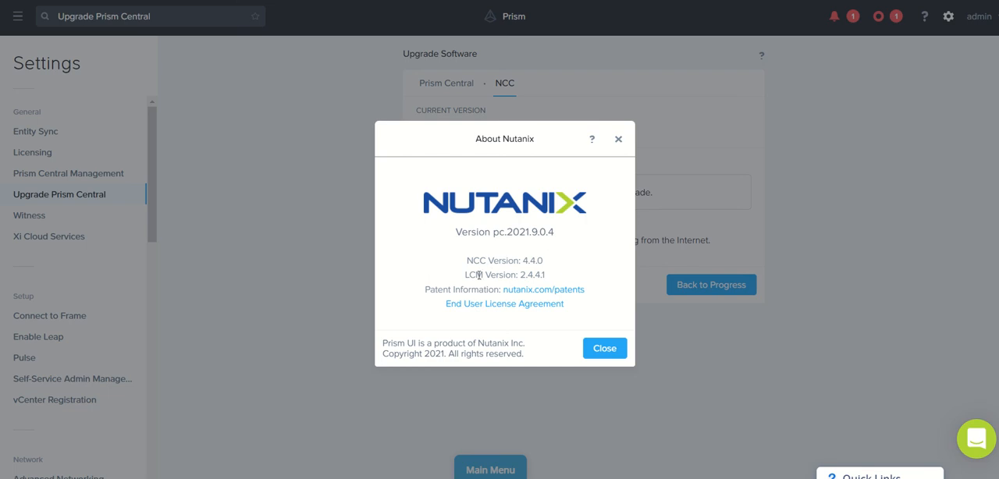
mouse_move(624, 226)
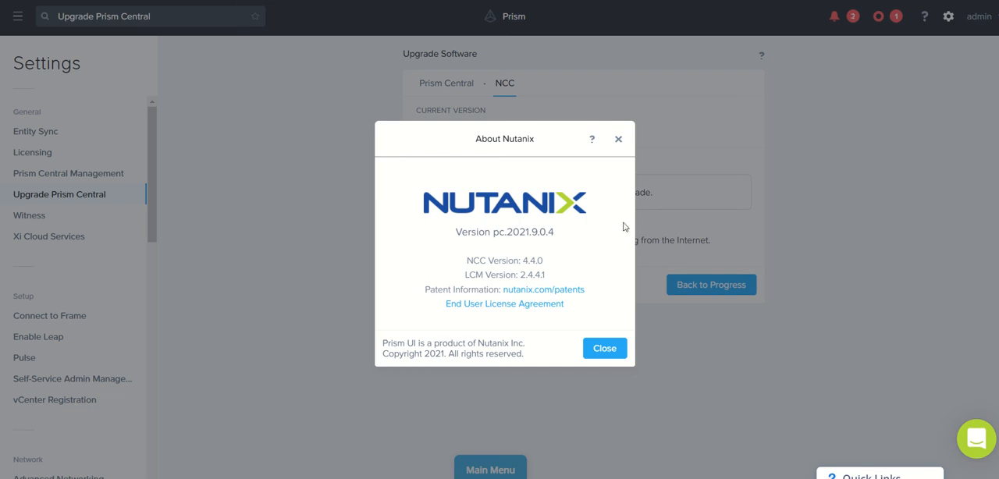
mouse_move(516, 271)
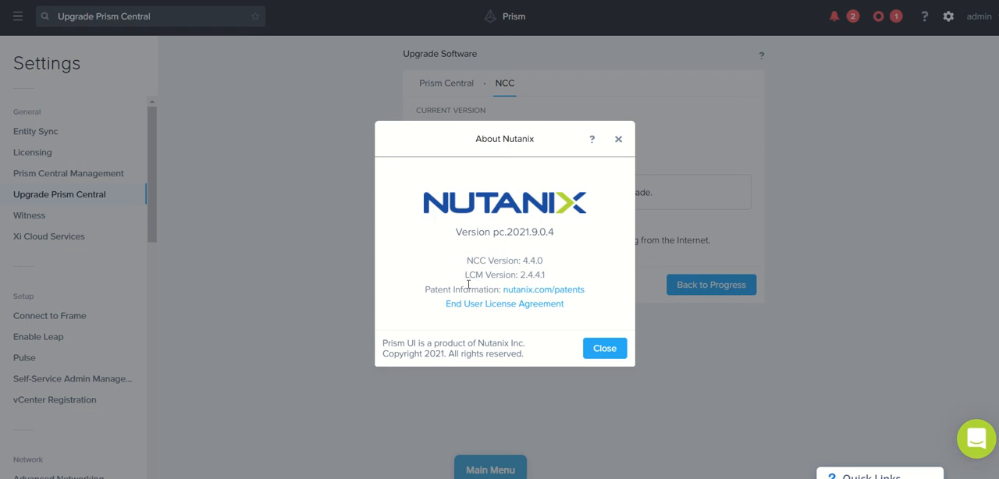
mouse_move(554, 255)
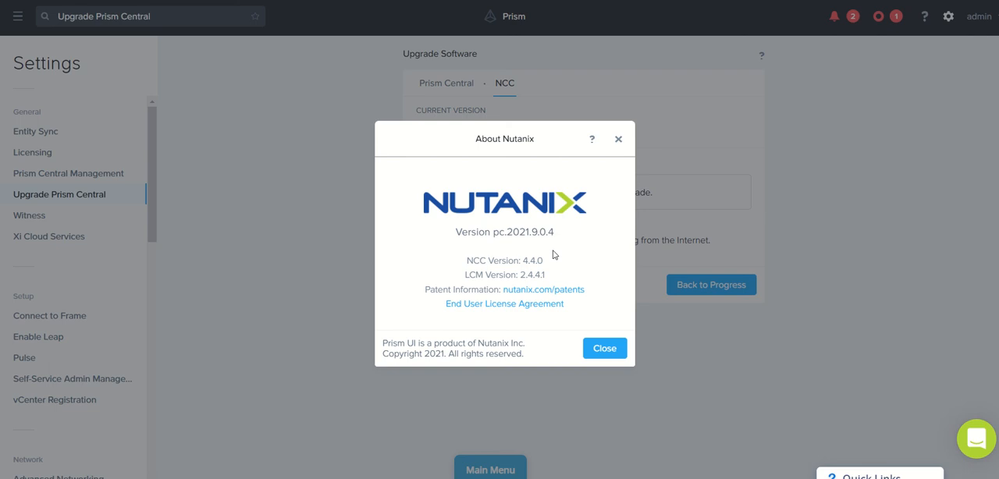
mouse_move(469, 278)
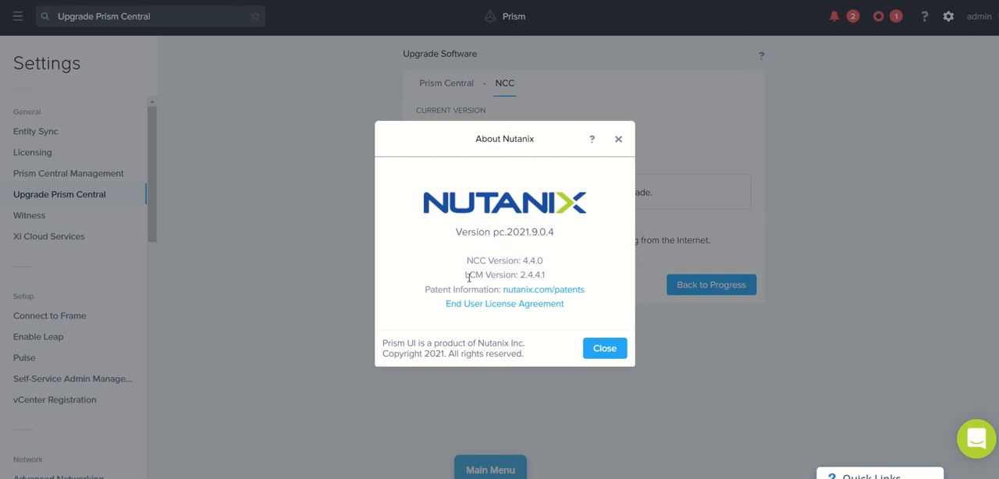
mouse_move(580, 248)
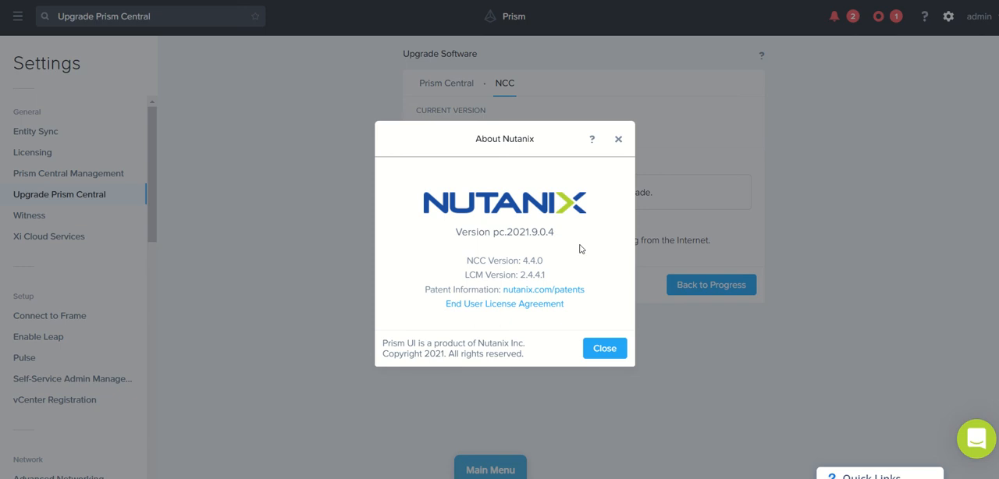
mouse_move(548, 245)
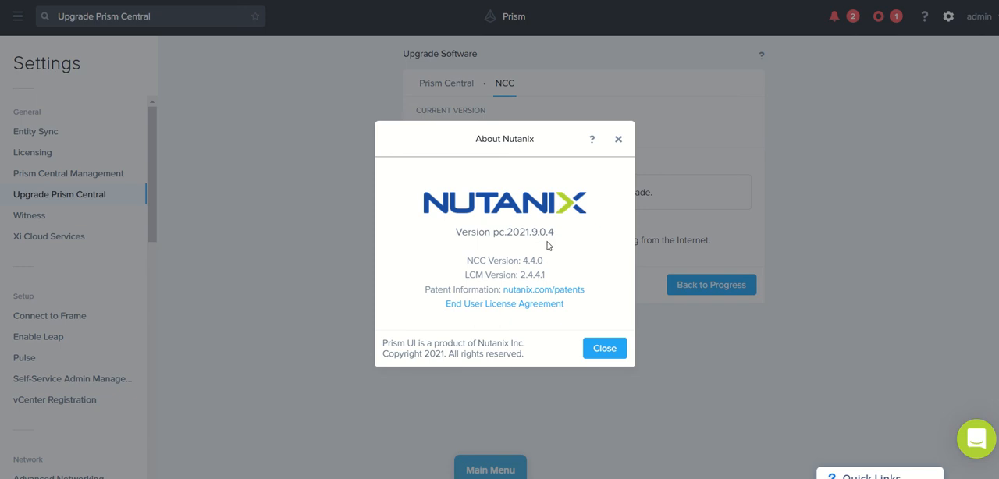
mouse_move(505, 181)
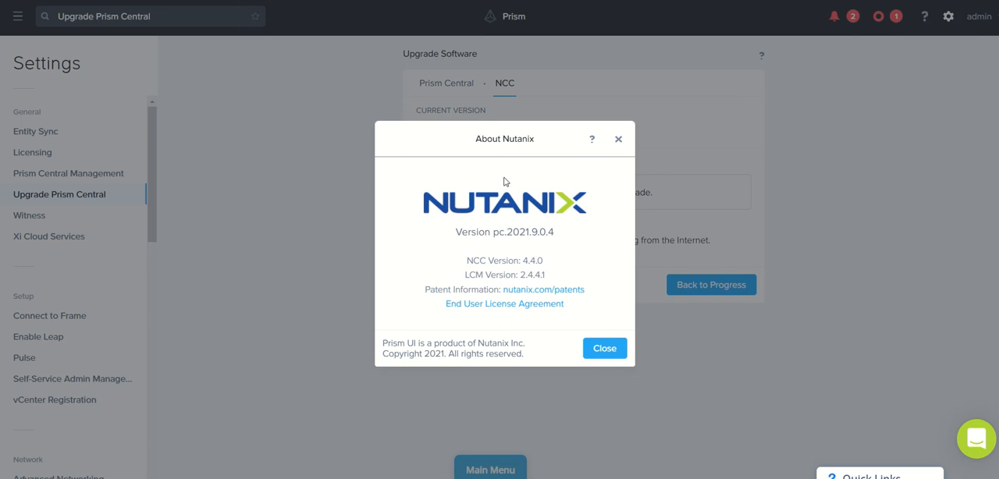
mouse_move(467, 260)
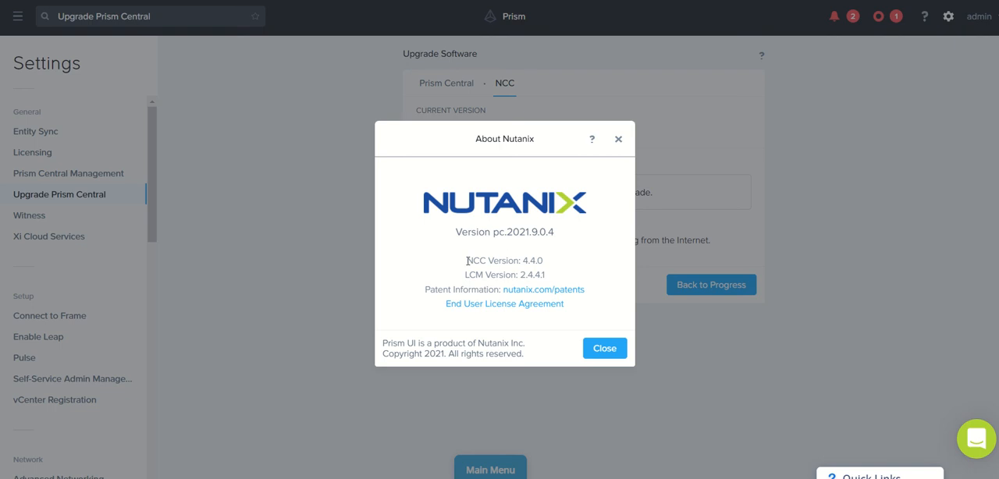
mouse_move(515, 221)
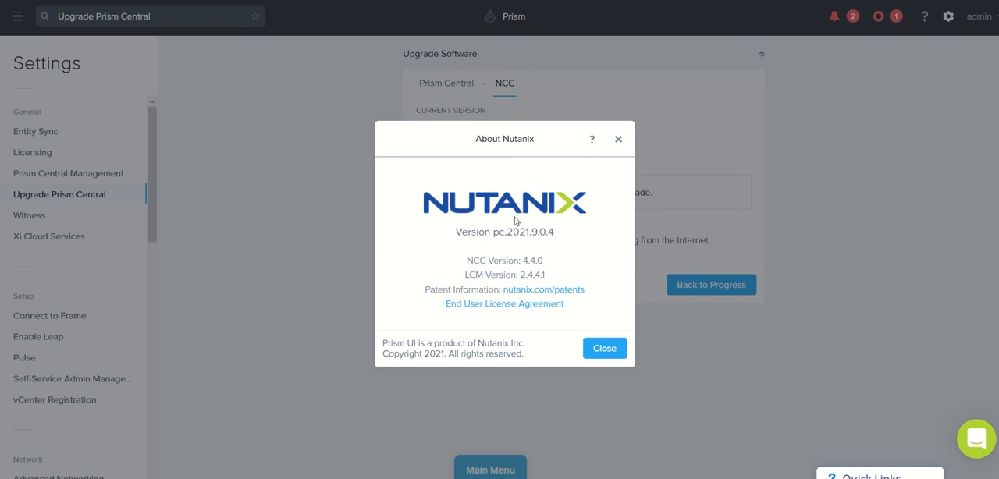
mouse_move(476, 277)
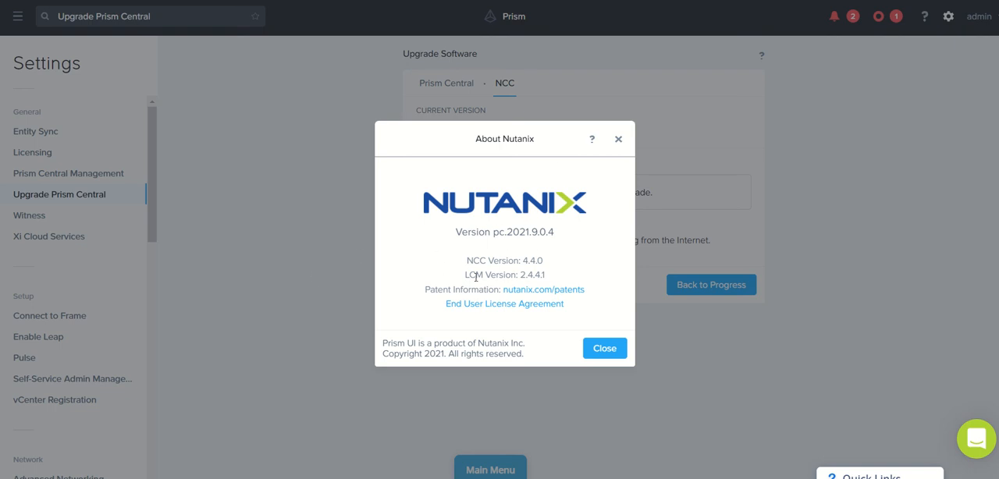
mouse_move(553, 248)
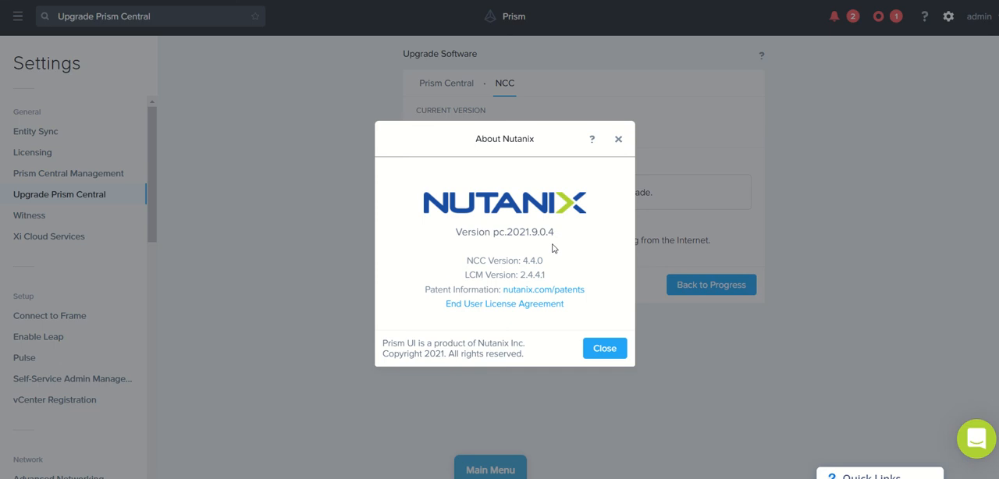
mouse_move(604, 347)
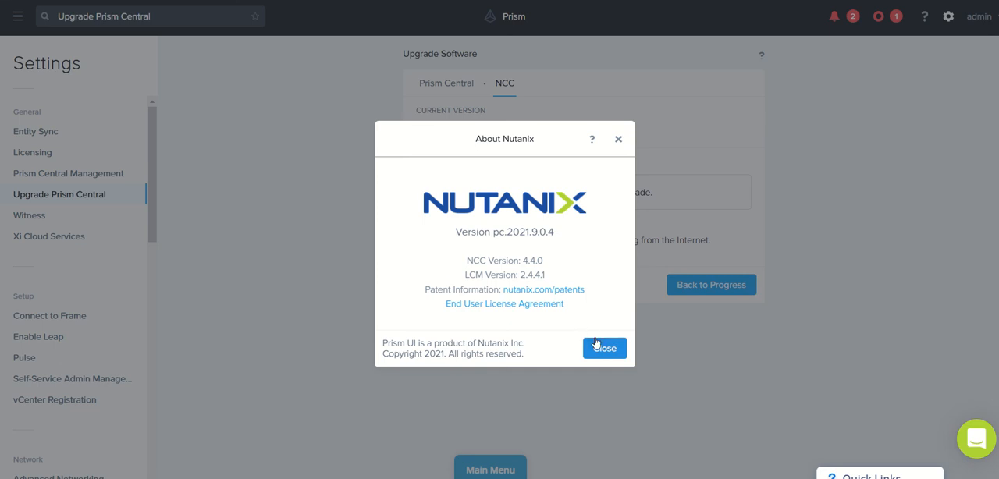
Step: Close the About Nutanix dialog to return to the NCC page showing 4.4.0
left_click(605, 348)
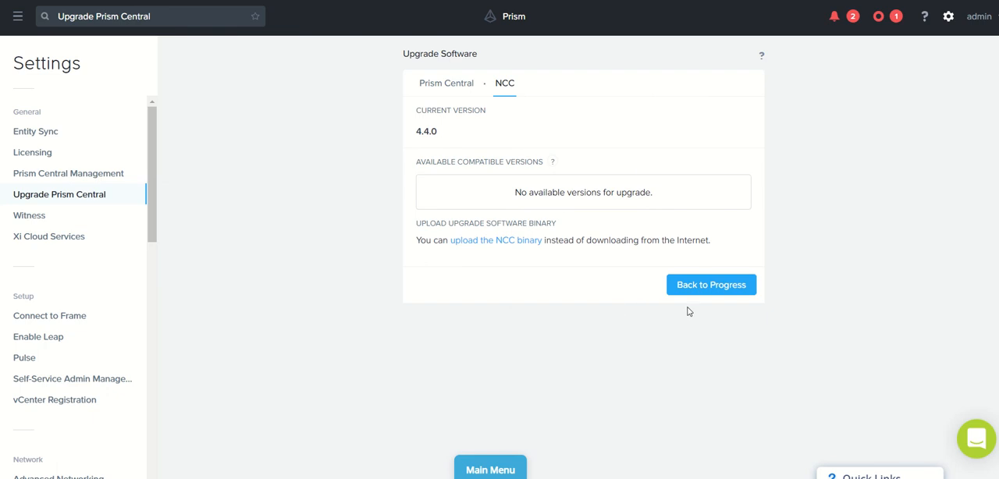
mouse_move(711, 312)
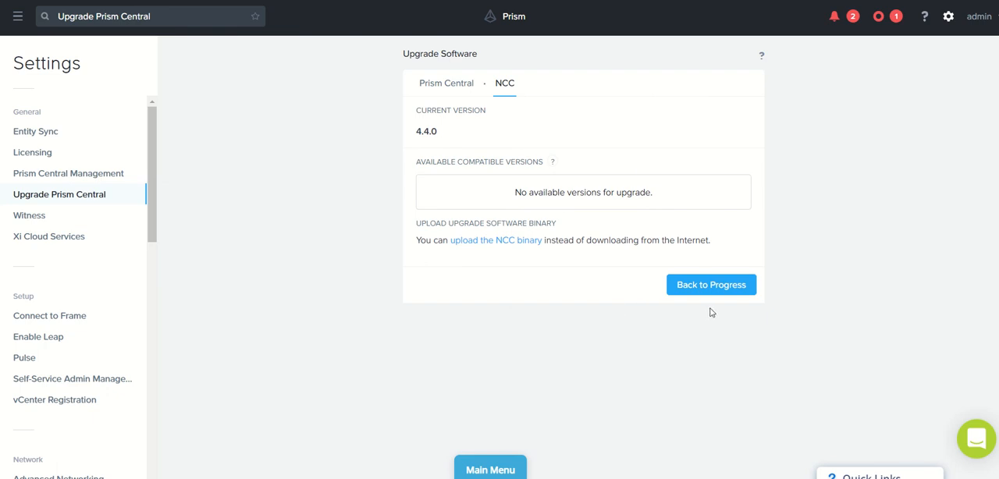
mouse_move(505, 337)
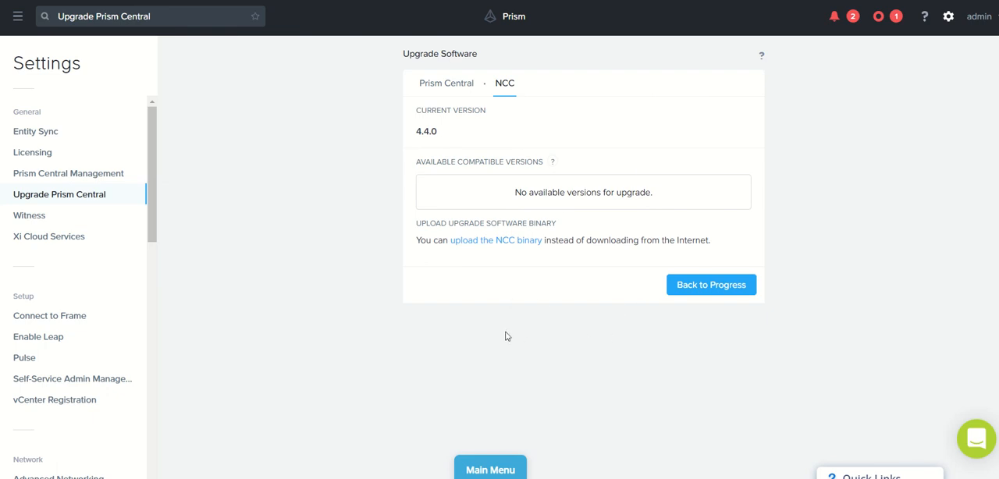